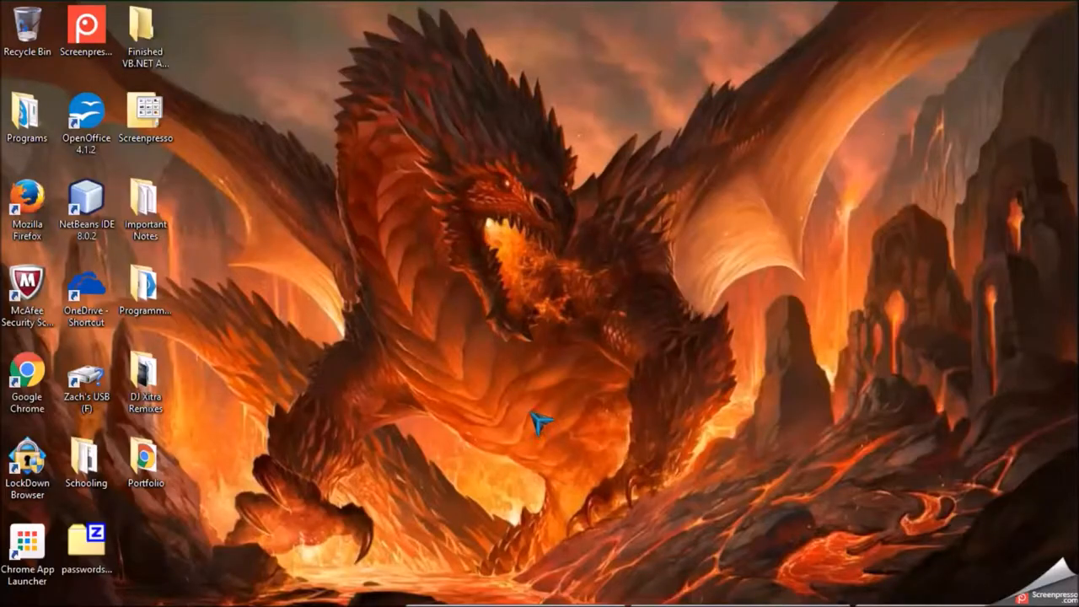
{"action": "mouse_move", "coordinate": [493, 155]}
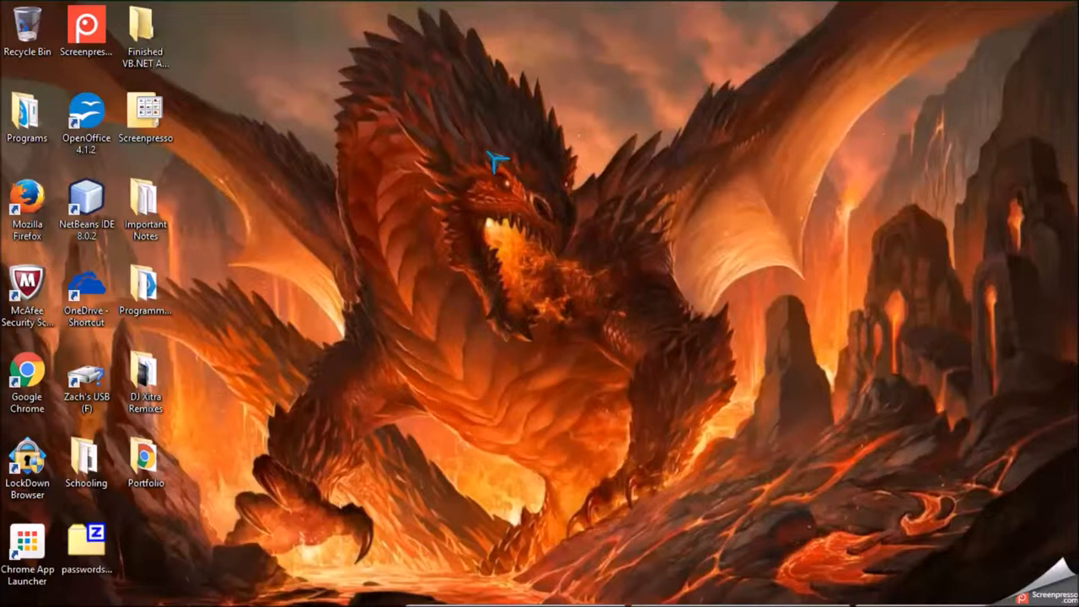
{"action": "mouse_move", "coordinate": [573, 92]}
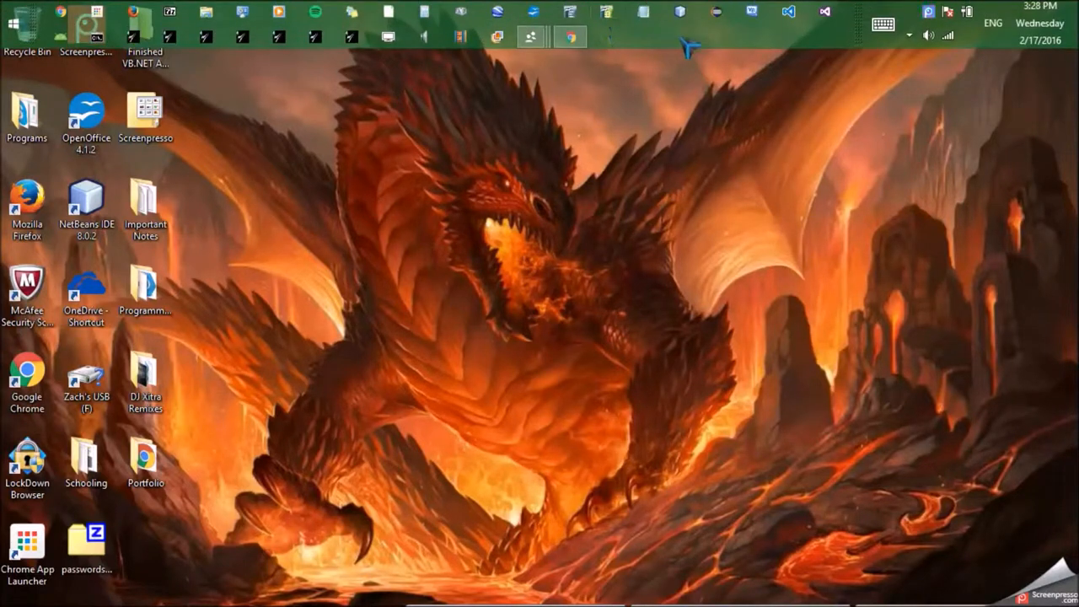
{"action": "mouse_move", "coordinate": [784, 46]}
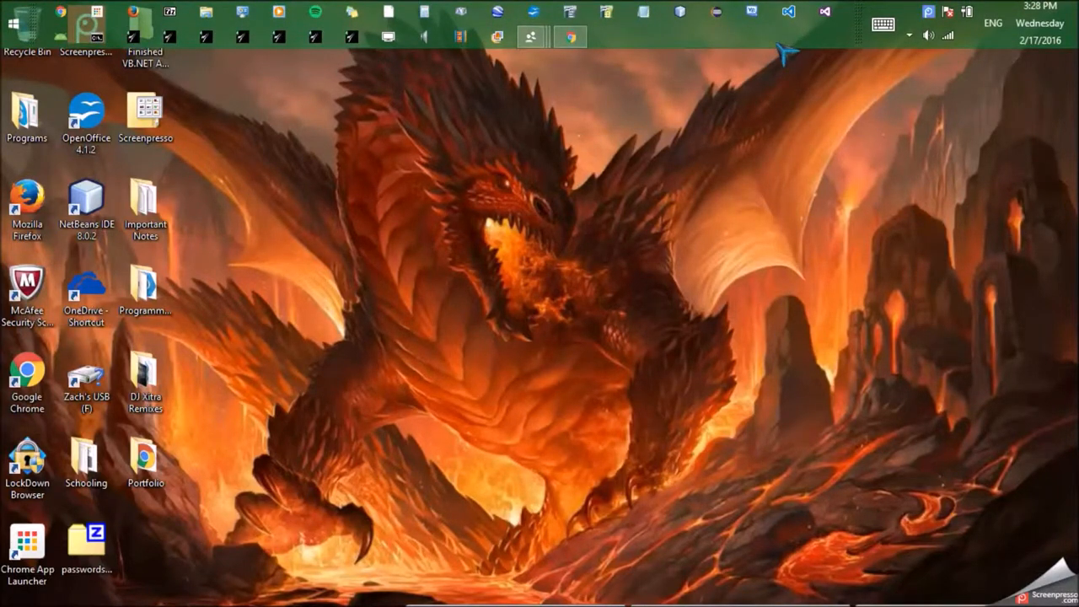
{"action": "mouse_move", "coordinate": [788, 21]}
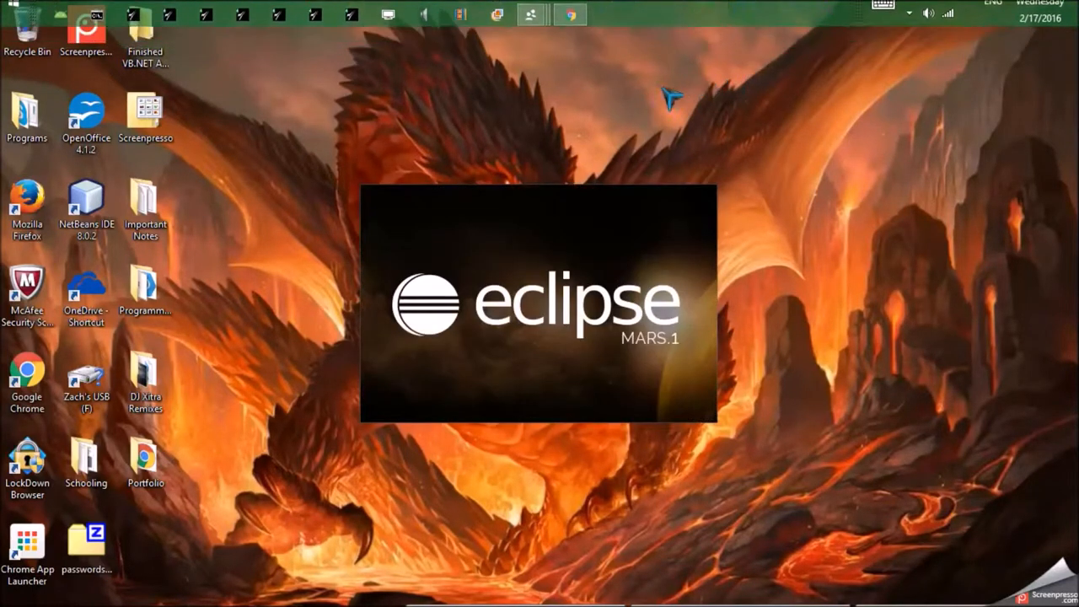
{"action": "mouse_move", "coordinate": [522, 173]}
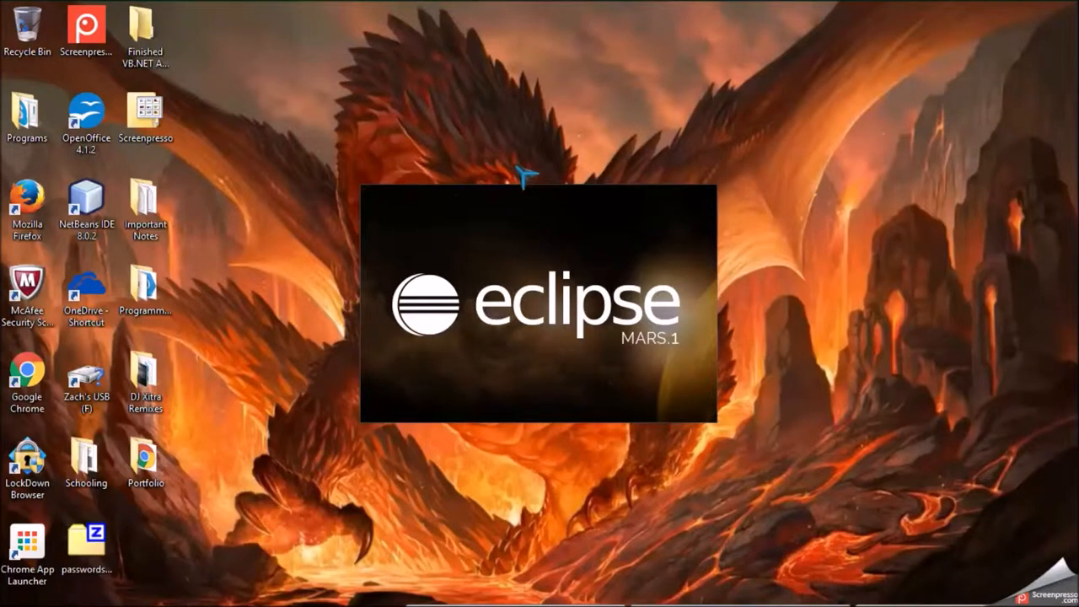
{"action": "mouse_move", "coordinate": [637, 135]}
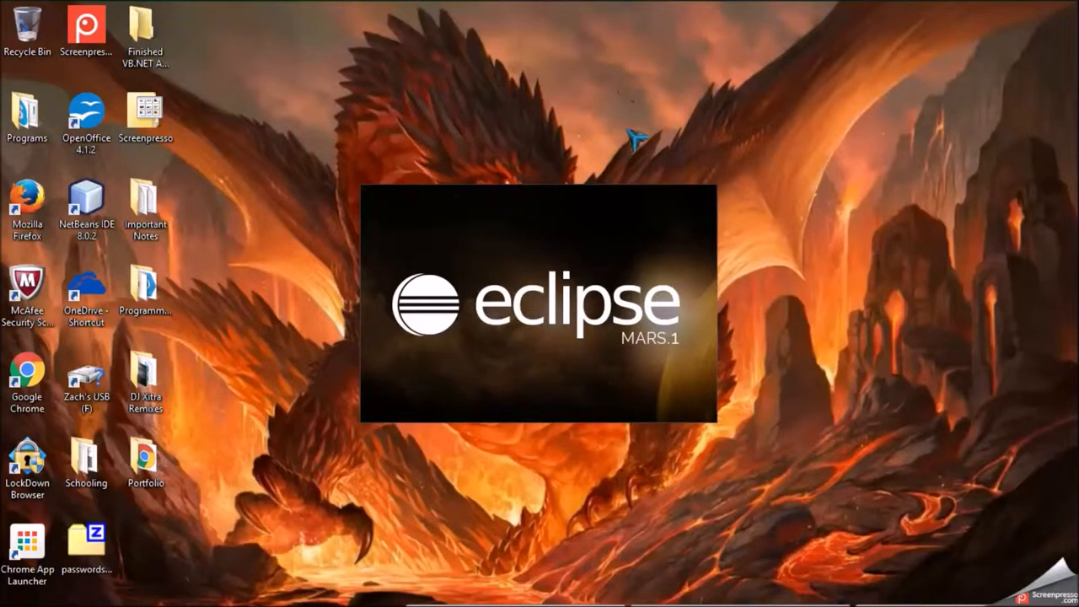
{"action": "mouse_move", "coordinate": [631, 145]}
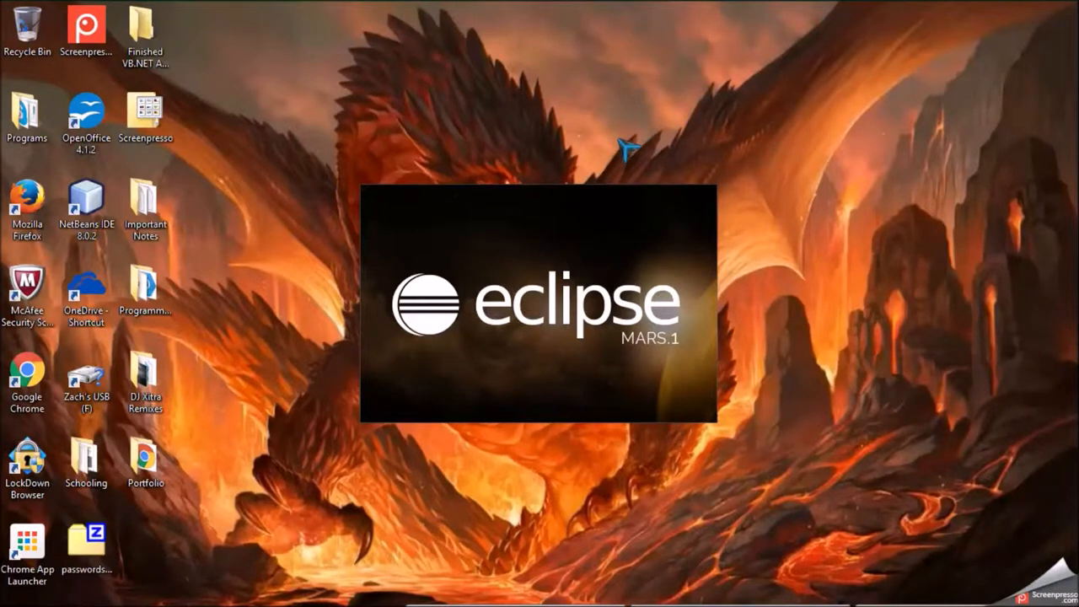
{"action": "mouse_move", "coordinate": [620, 130]}
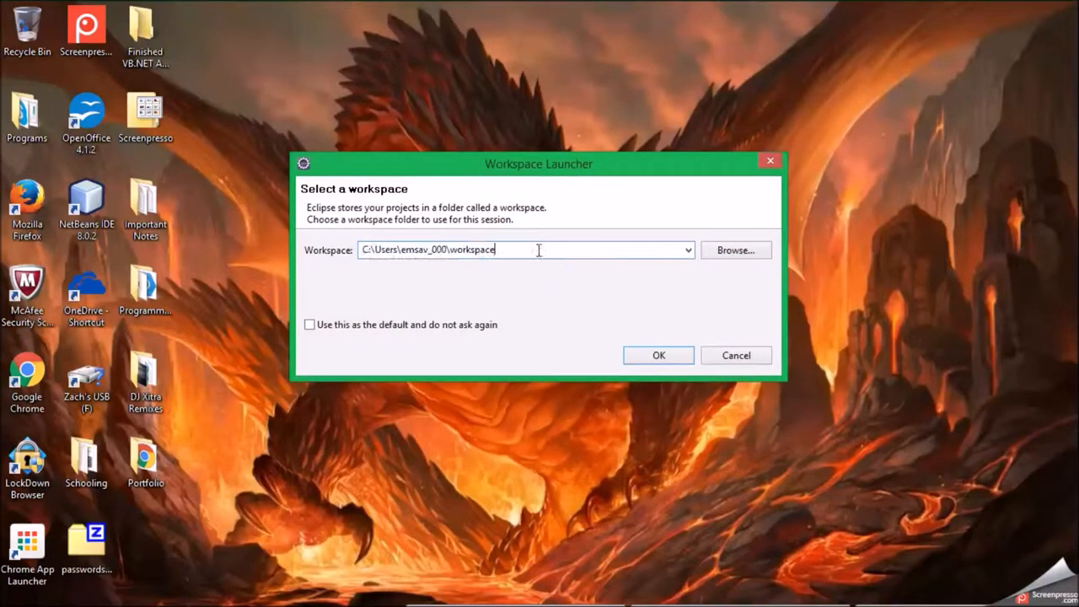
Set the workspace path to Desktop\Programming\Java\Example Workspace and launch Eclipse.
{"action": "double_click", "coordinate": [472, 250]}
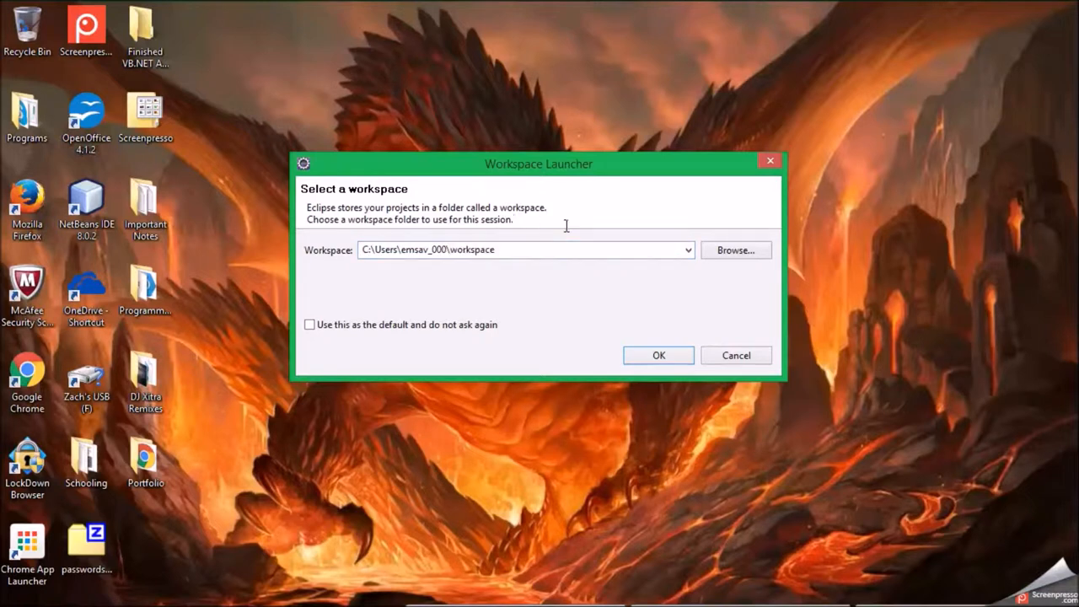
{"action": "mouse_move", "coordinate": [573, 240]}
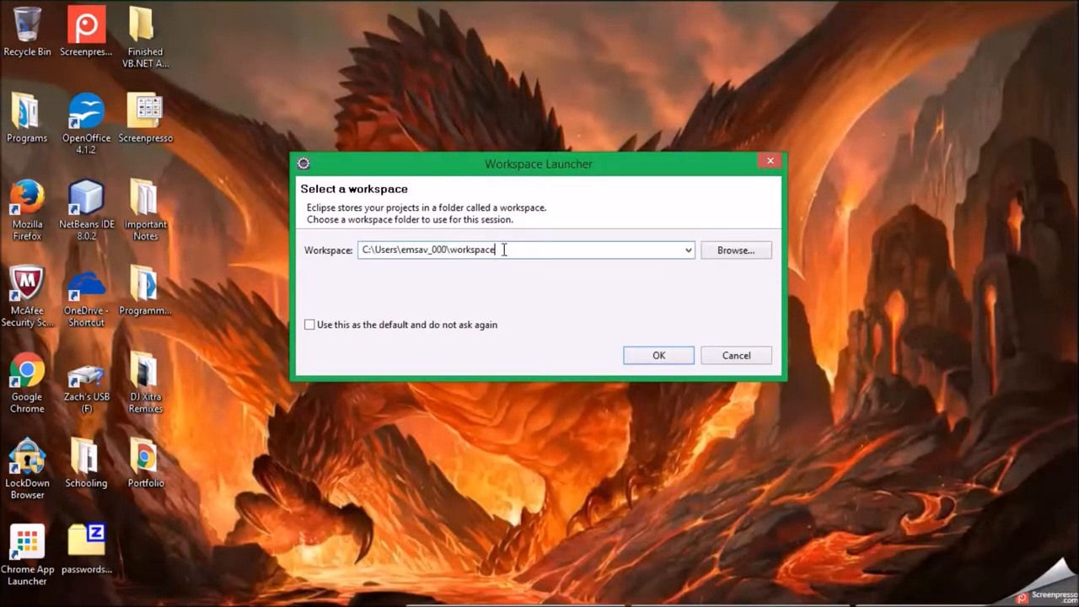
{"action": "type", "text": "D"}
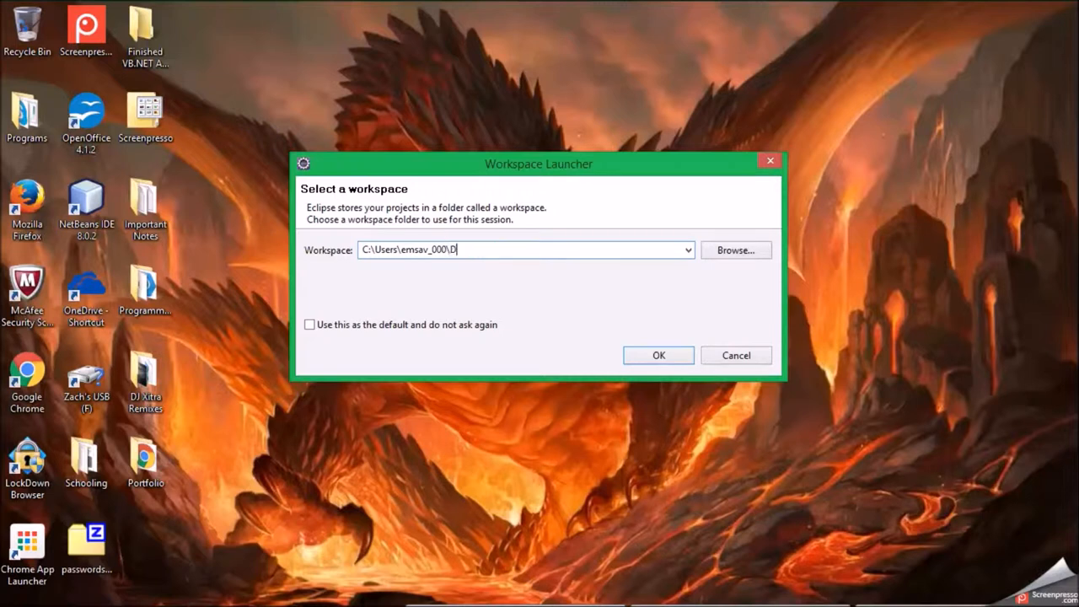
{"action": "type", "text": "esktop"}
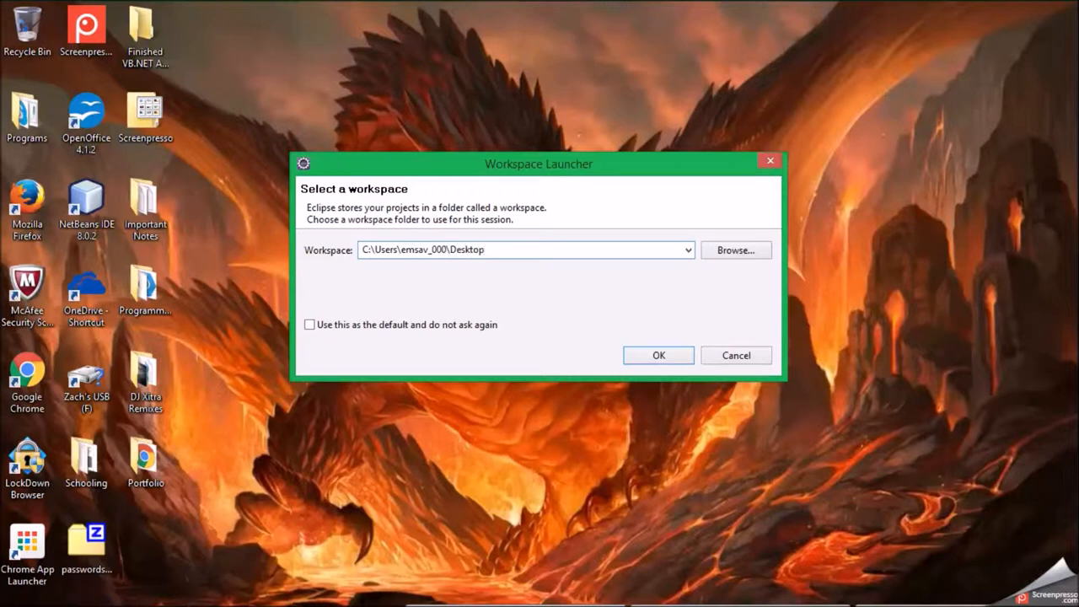
{"action": "left_click", "coordinate": [523, 250]}
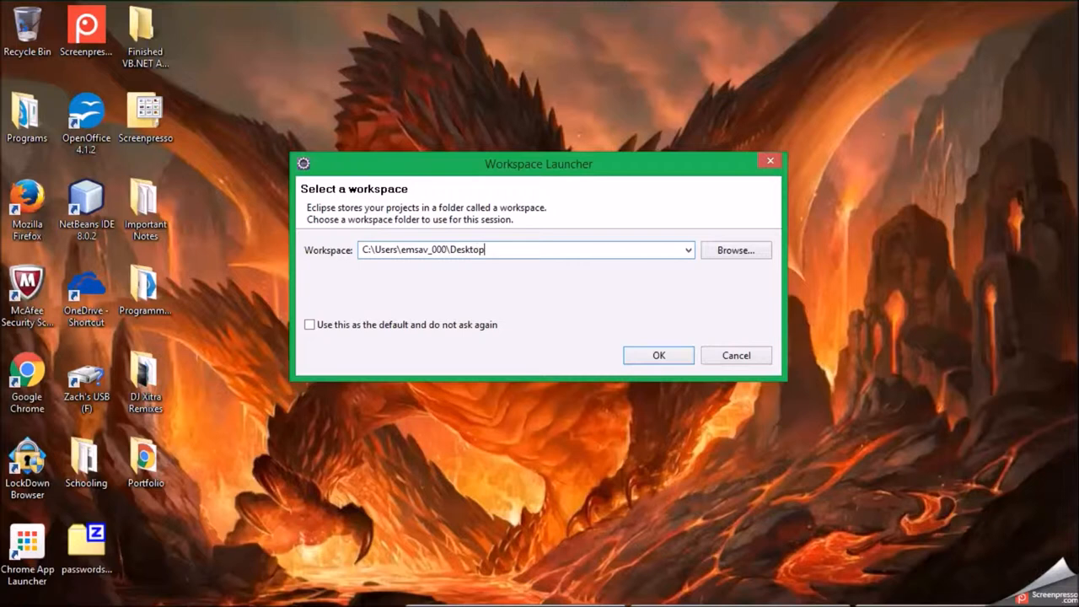
{"action": "type", "text": "\\"}
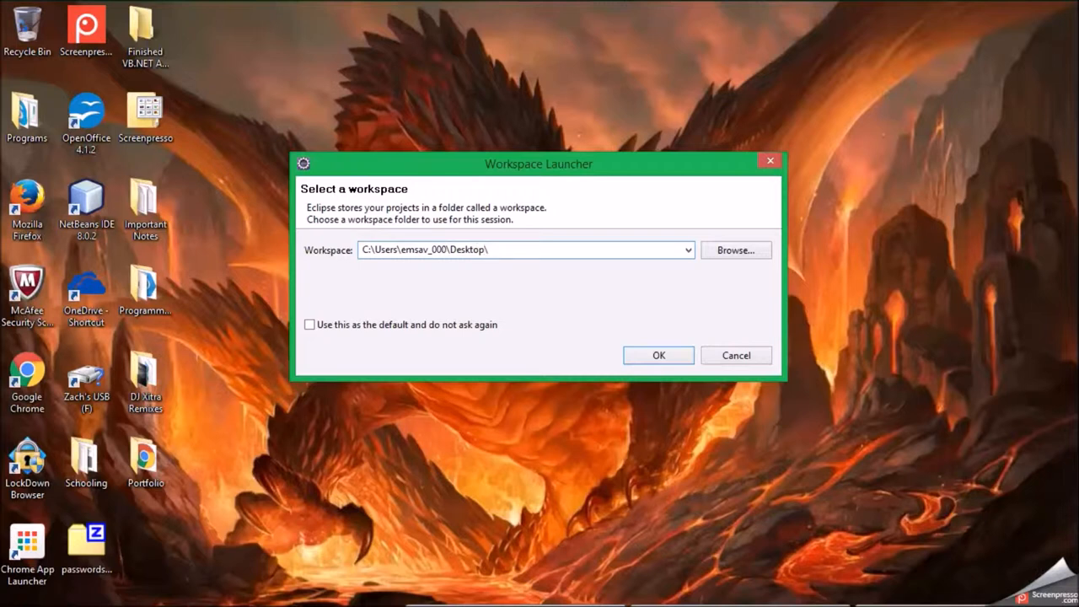
{"action": "type", "text": "P"}
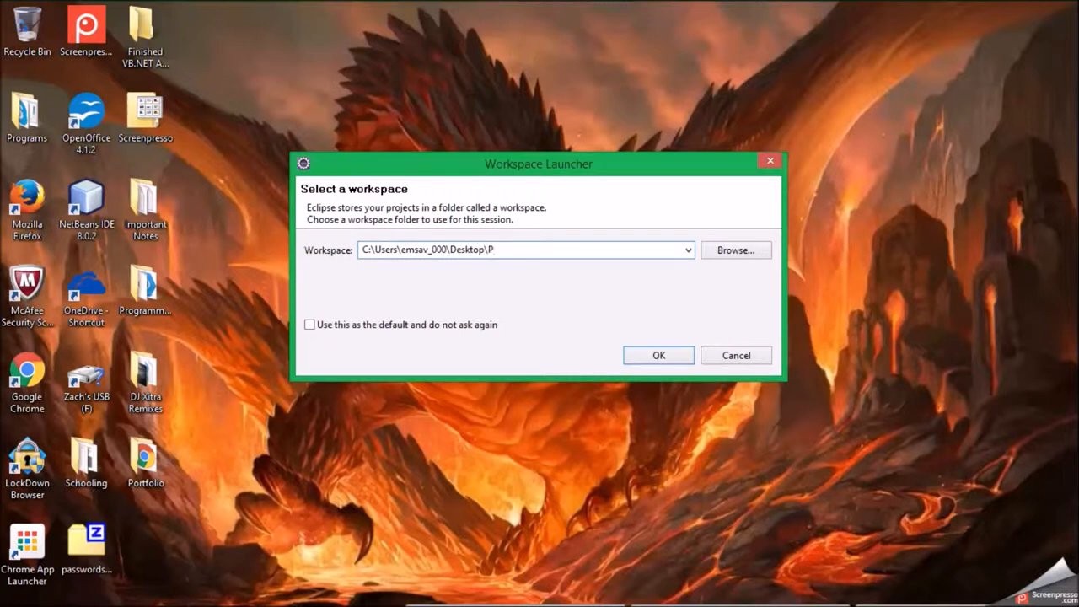
{"action": "type", "text": "rogramming"}
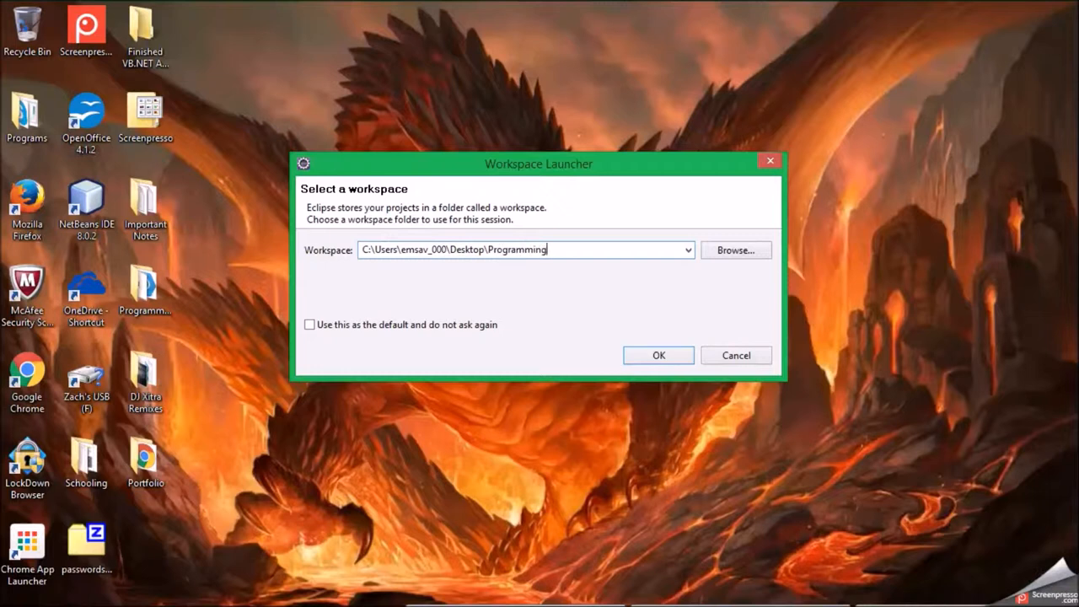
{"action": "type", "text": "\\"}
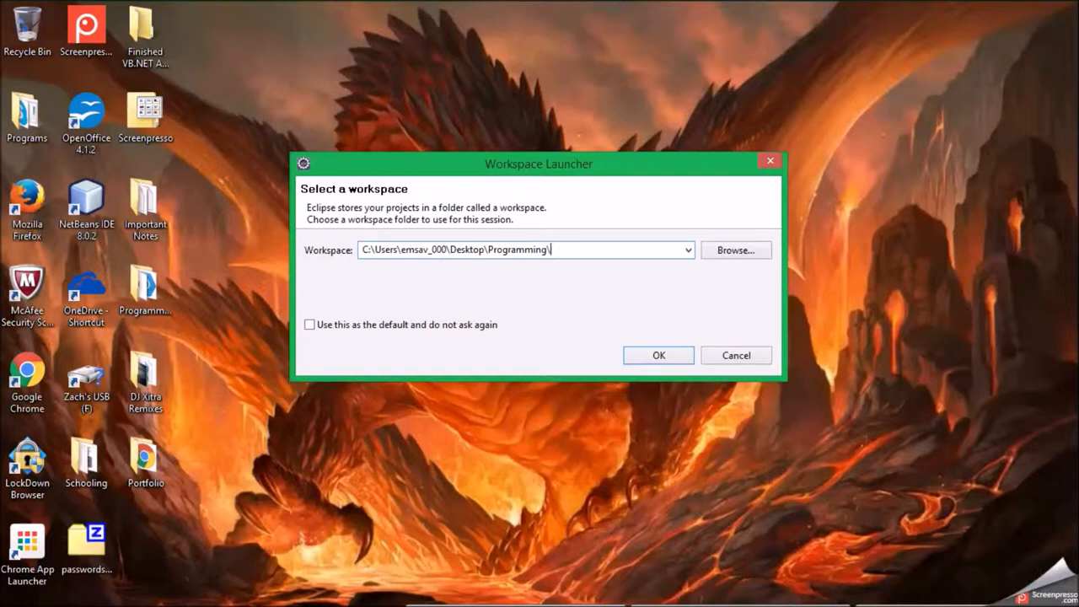
{"action": "type", "text": "Java\\"}
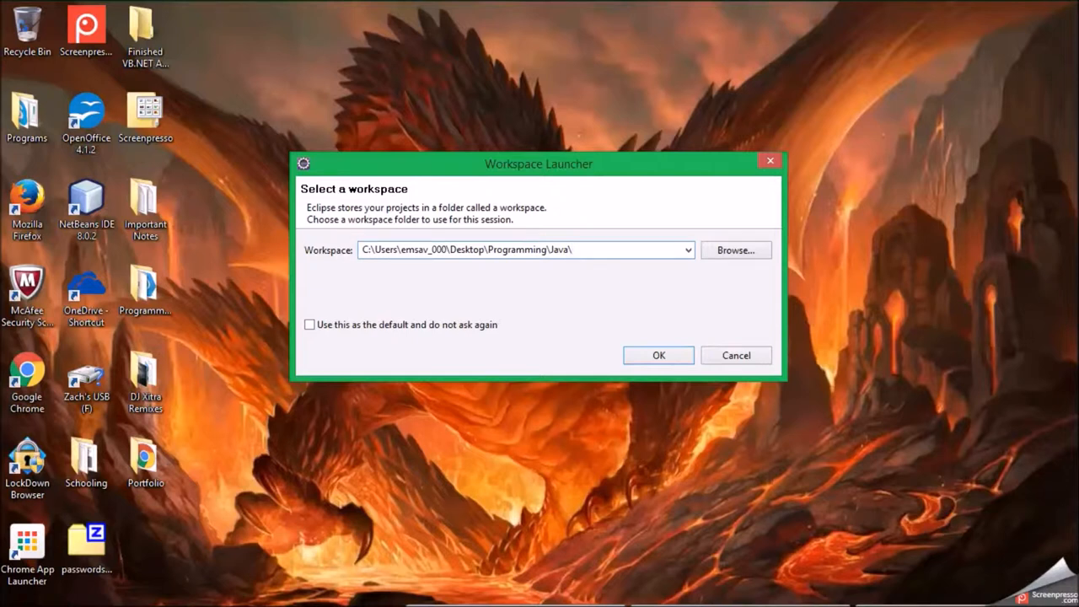
{"action": "left_click", "coordinate": [523, 249]}
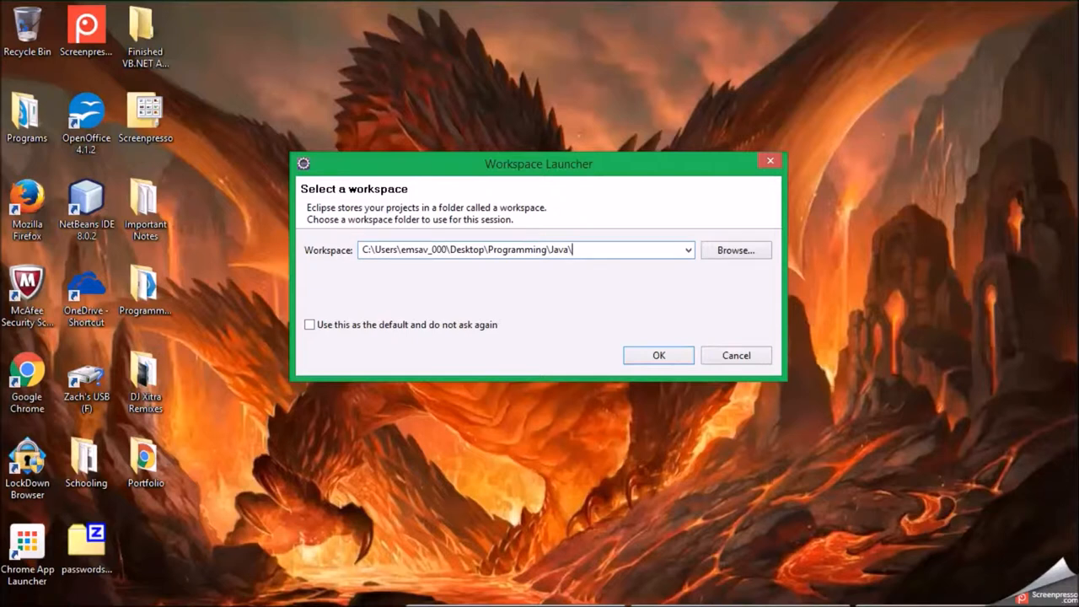
{"action": "type", "text": "Examp"}
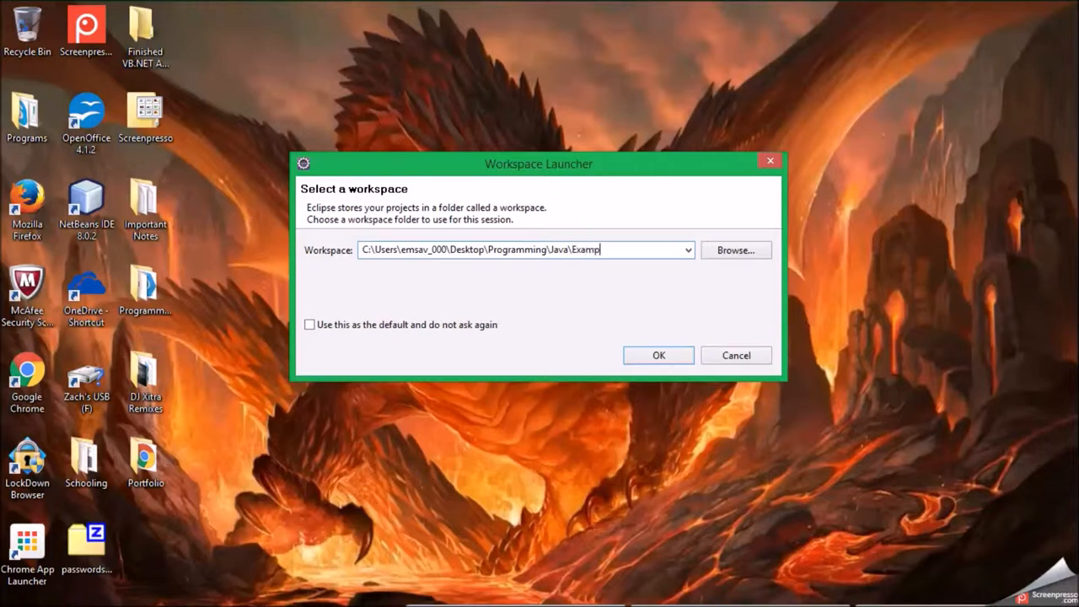
{"action": "type", "text": "le Workspace"}
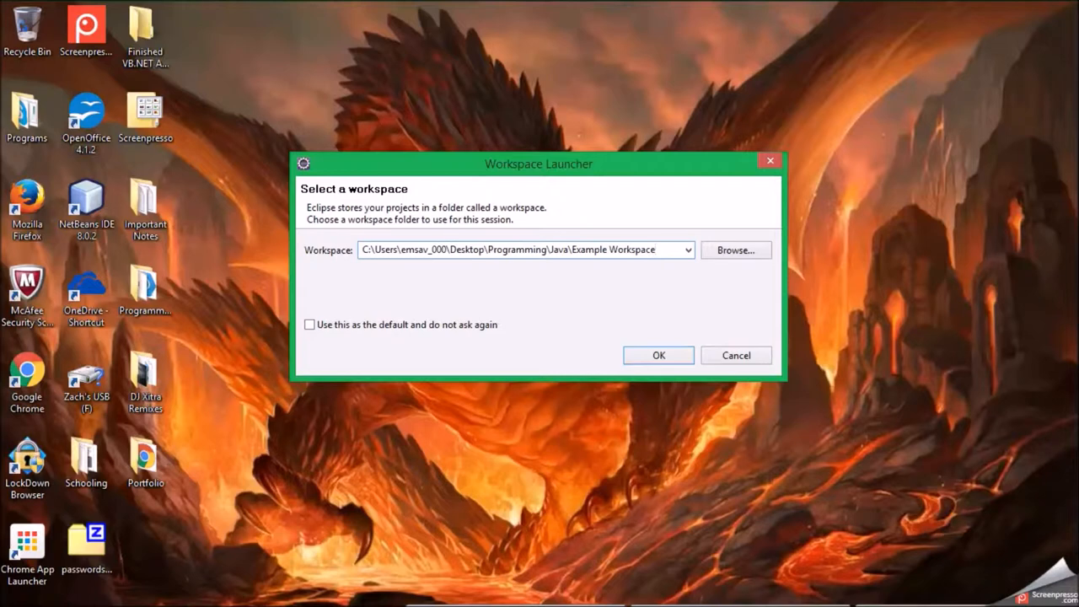
{"action": "left_click", "coordinate": [659, 354]}
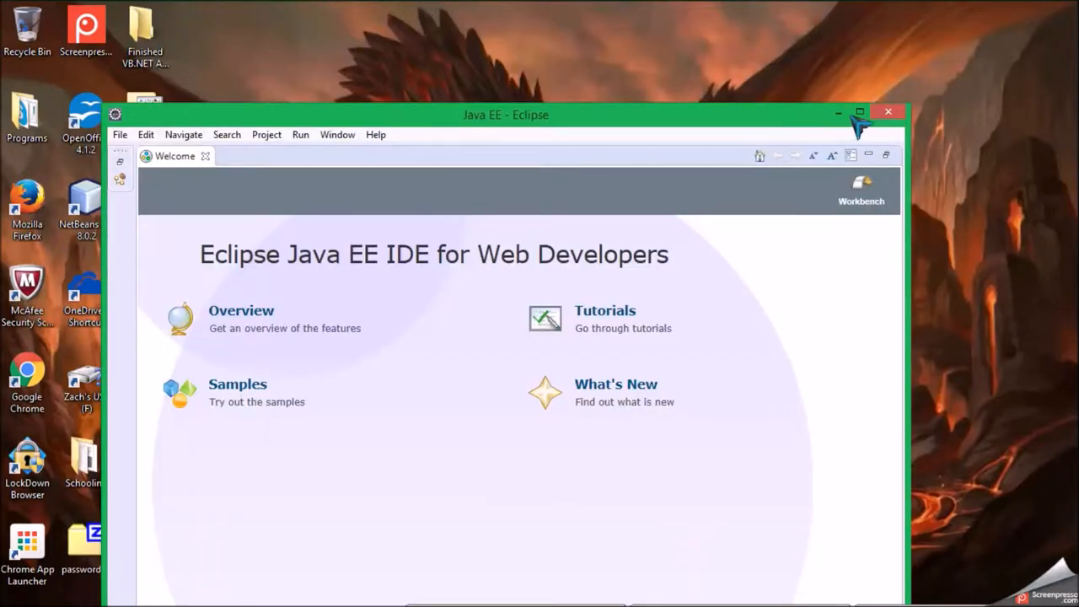
{"action": "mouse_move", "coordinate": [830, 80]}
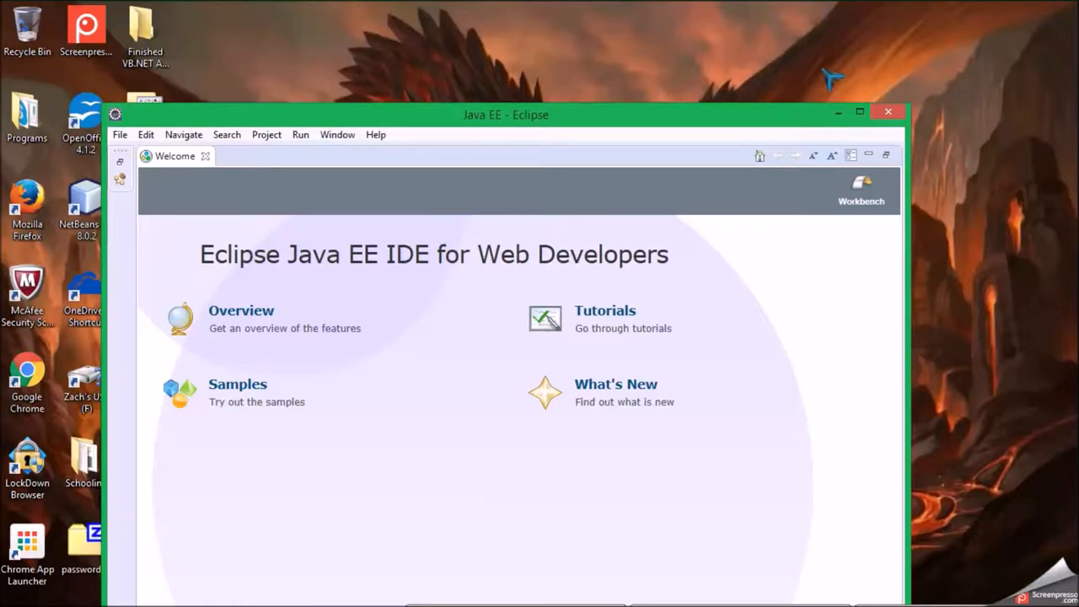
{"action": "mouse_move", "coordinate": [872, 122]}
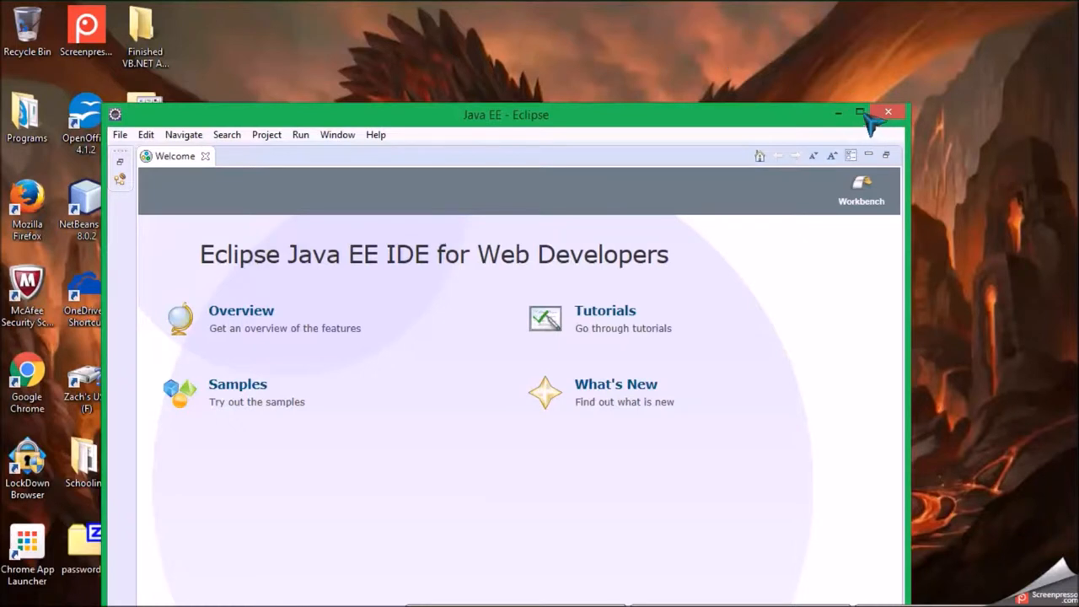
Maximize the Java EE Eclipse window so the Welcome page fills the screen.
{"action": "left_click", "coordinate": [861, 112]}
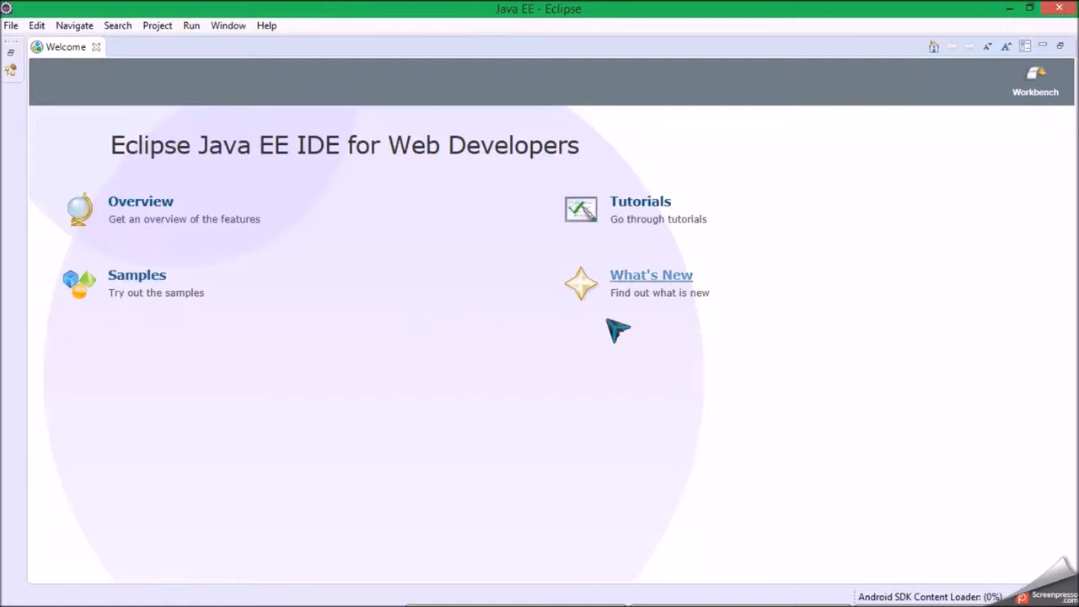
{"action": "mouse_move", "coordinate": [867, 316]}
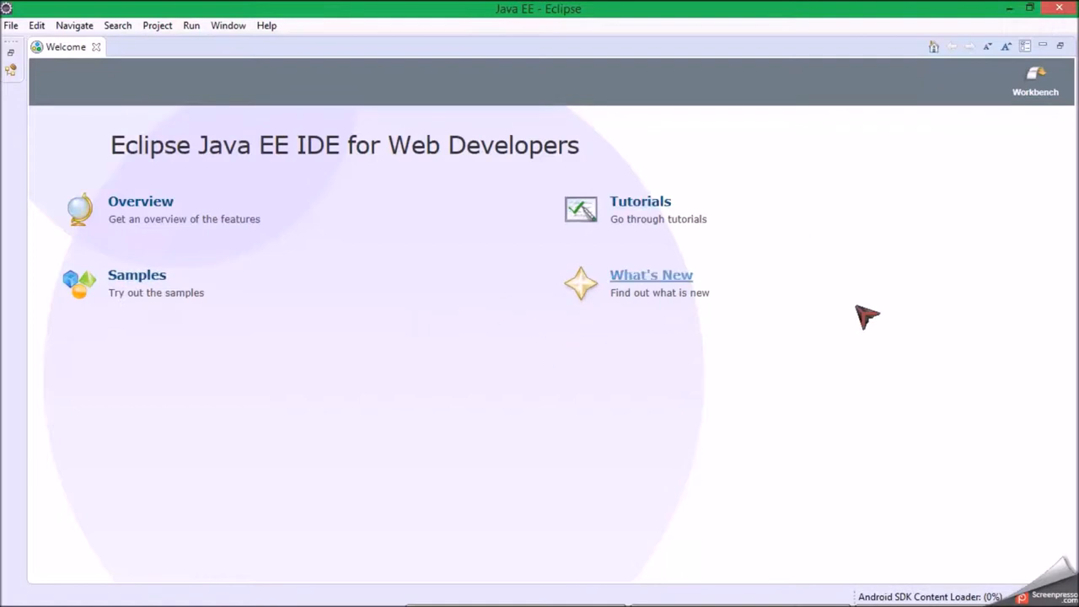
{"action": "mouse_move", "coordinate": [763, 327]}
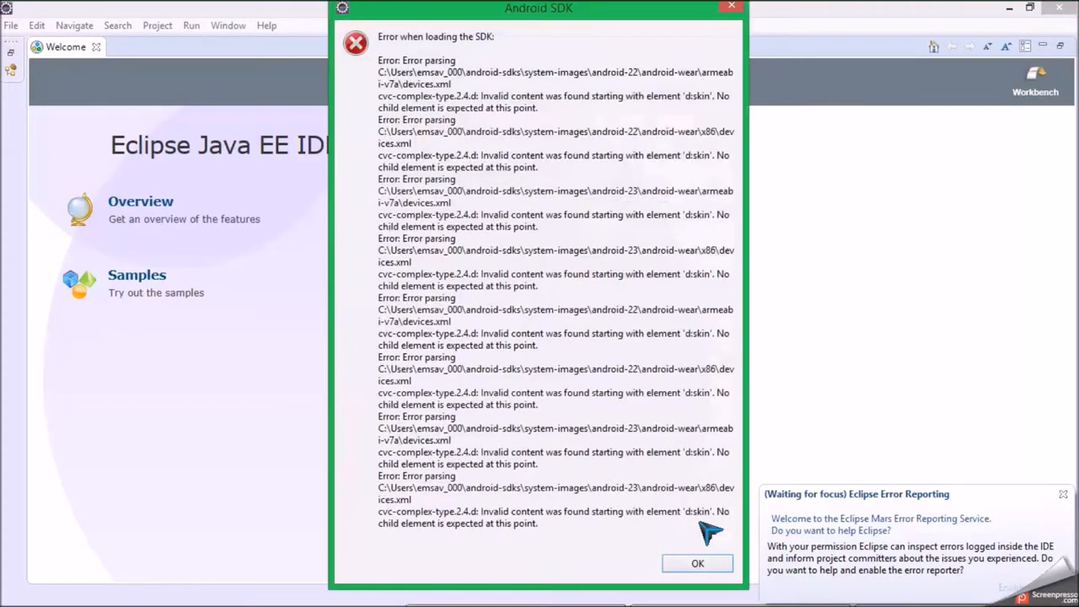
{"action": "mouse_move", "coordinate": [488, 257]}
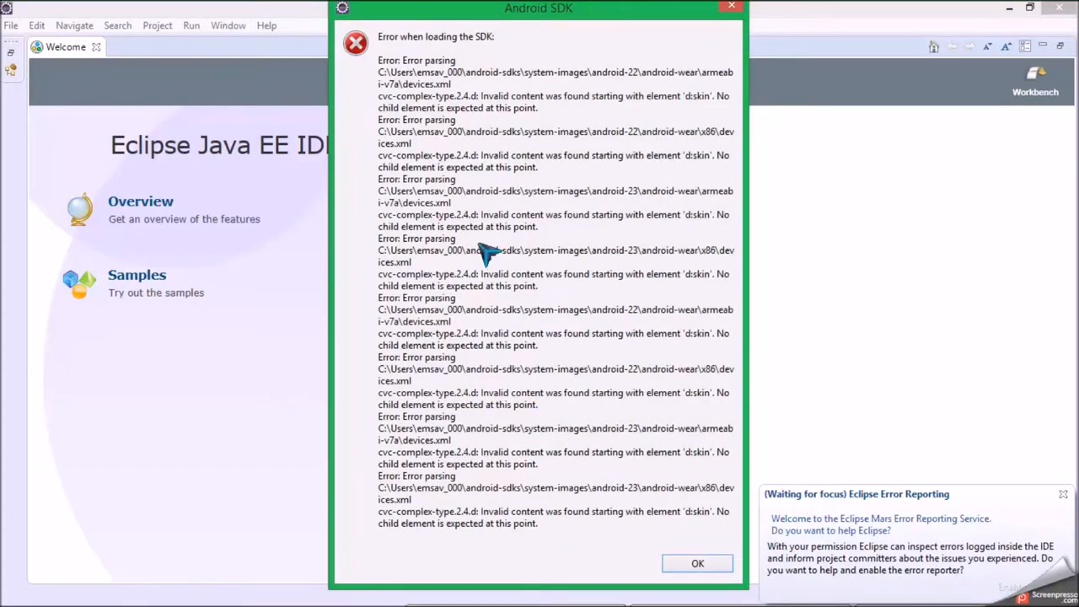
{"action": "mouse_move", "coordinate": [690, 581]}
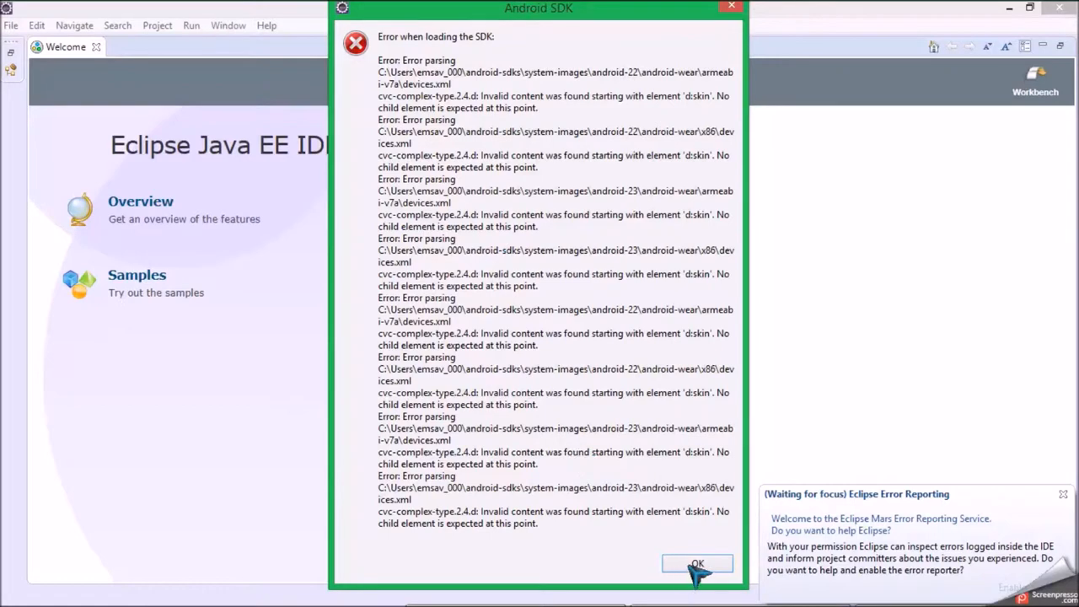
Dismiss the Android SDK loading error dialog.
{"action": "left_click", "coordinate": [697, 563]}
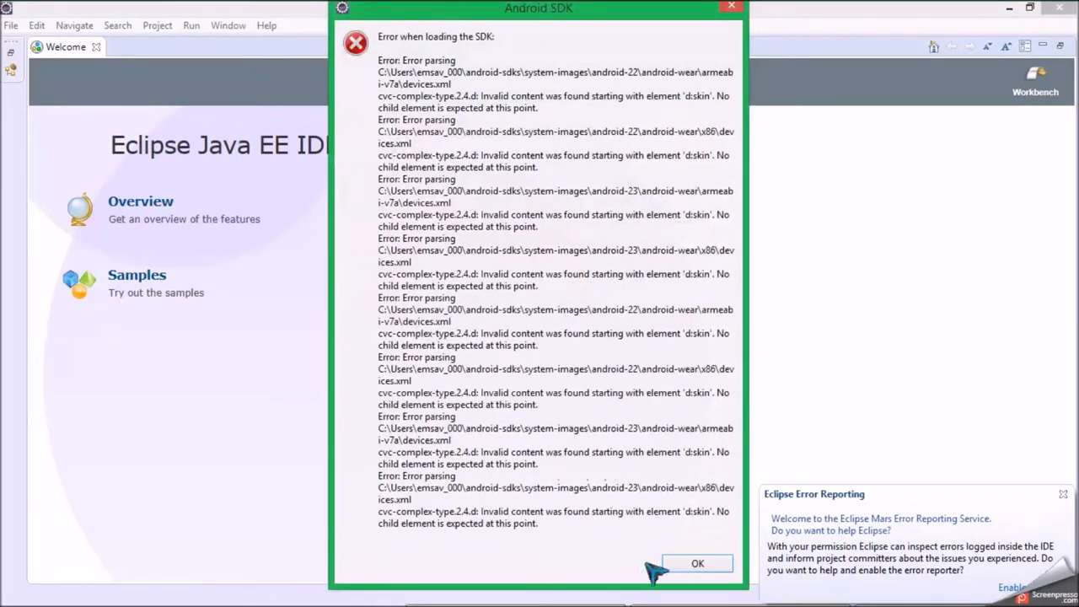
{"action": "left_click", "coordinate": [697, 563]}
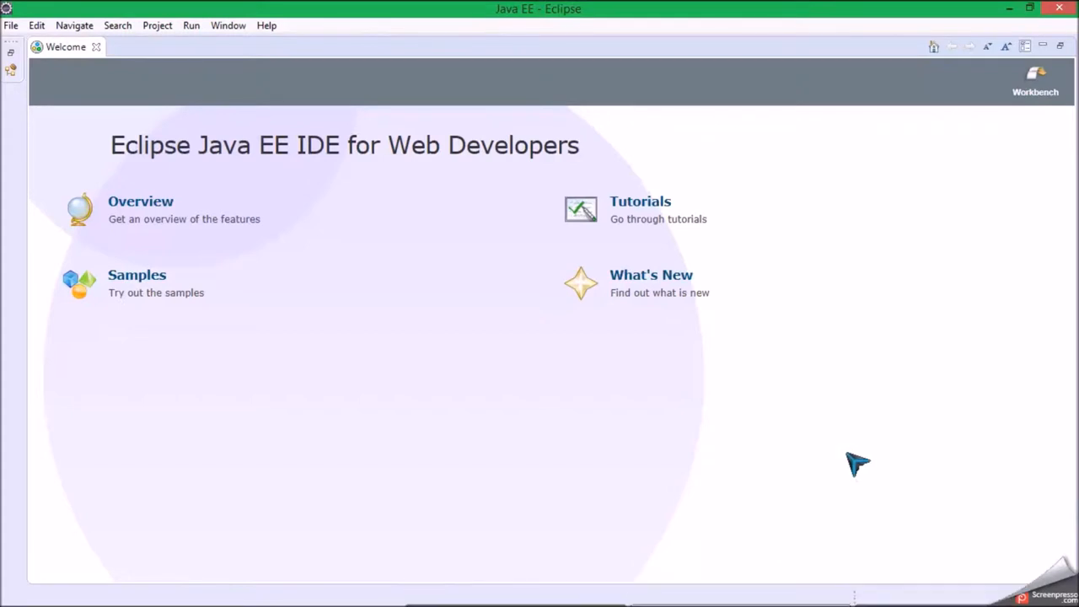
{"action": "mouse_move", "coordinate": [519, 230]}
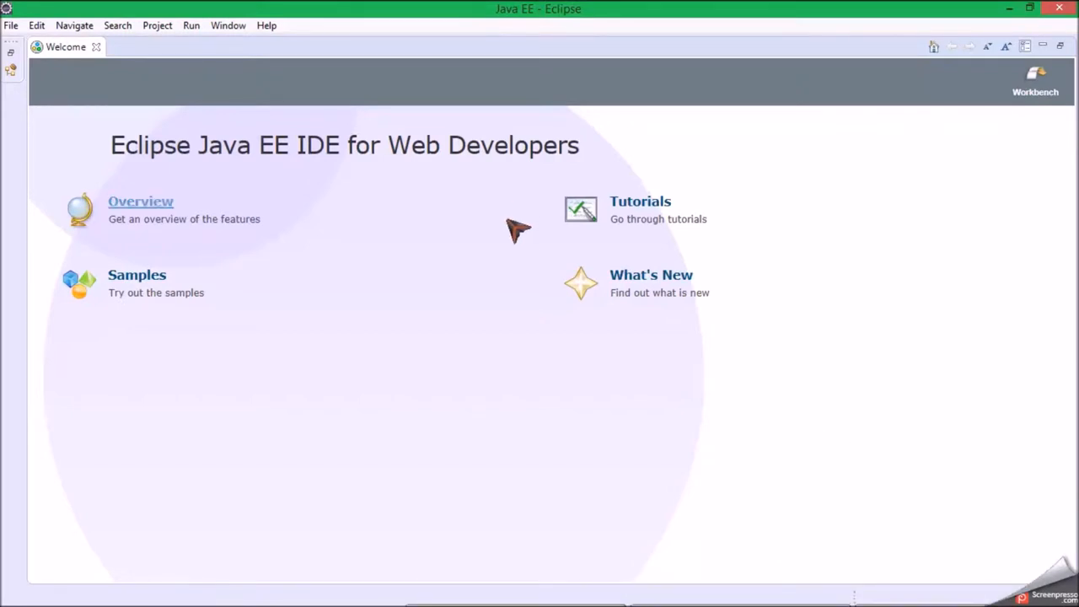
{"action": "mouse_move", "coordinate": [838, 411]}
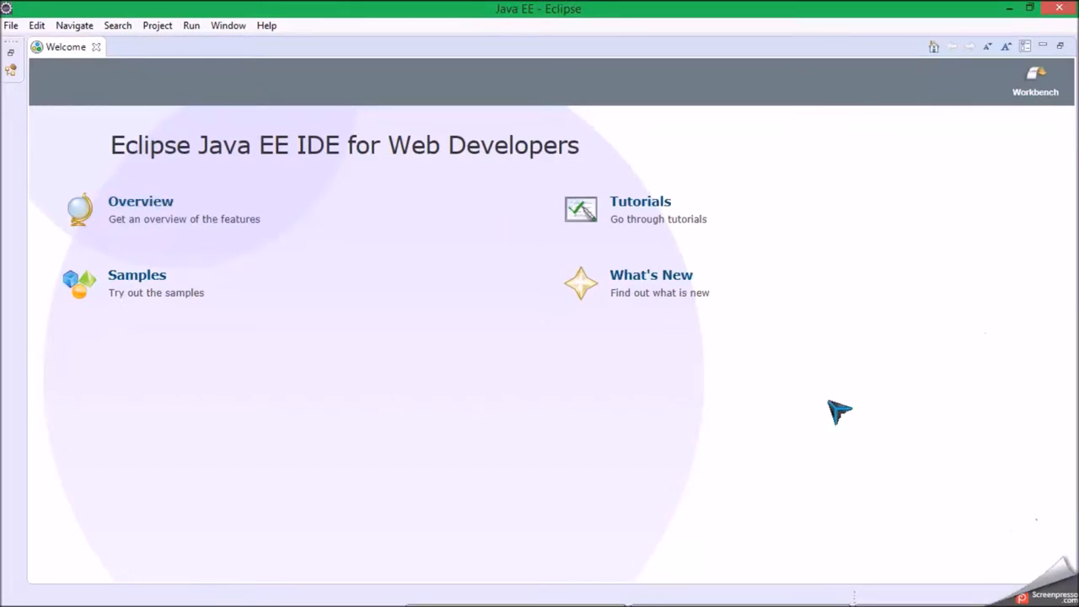
{"action": "mouse_move", "coordinate": [58, 83]}
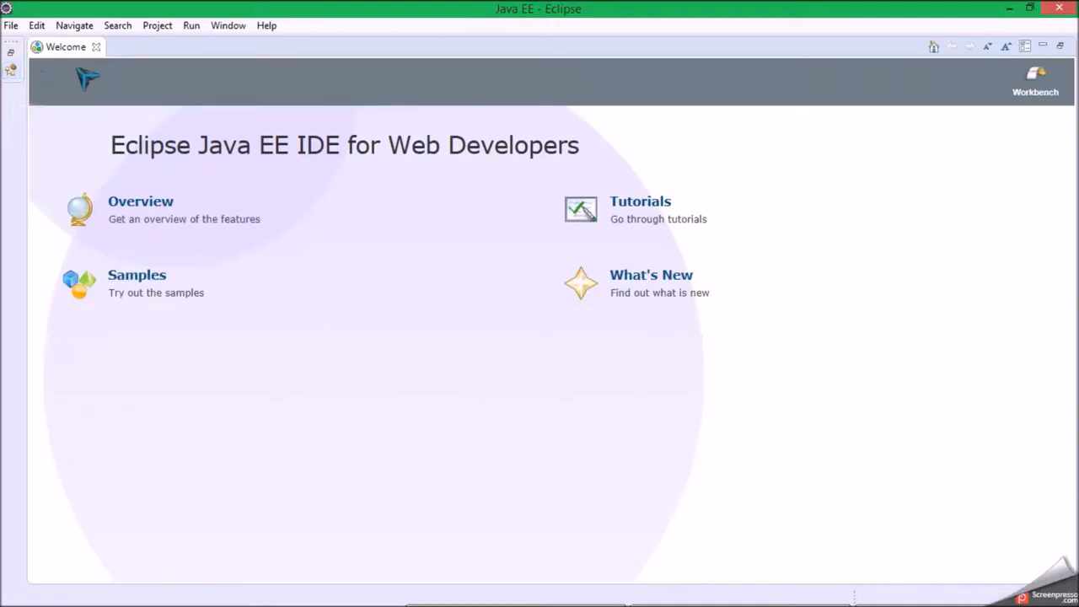
{"action": "mouse_move", "coordinate": [253, 96]}
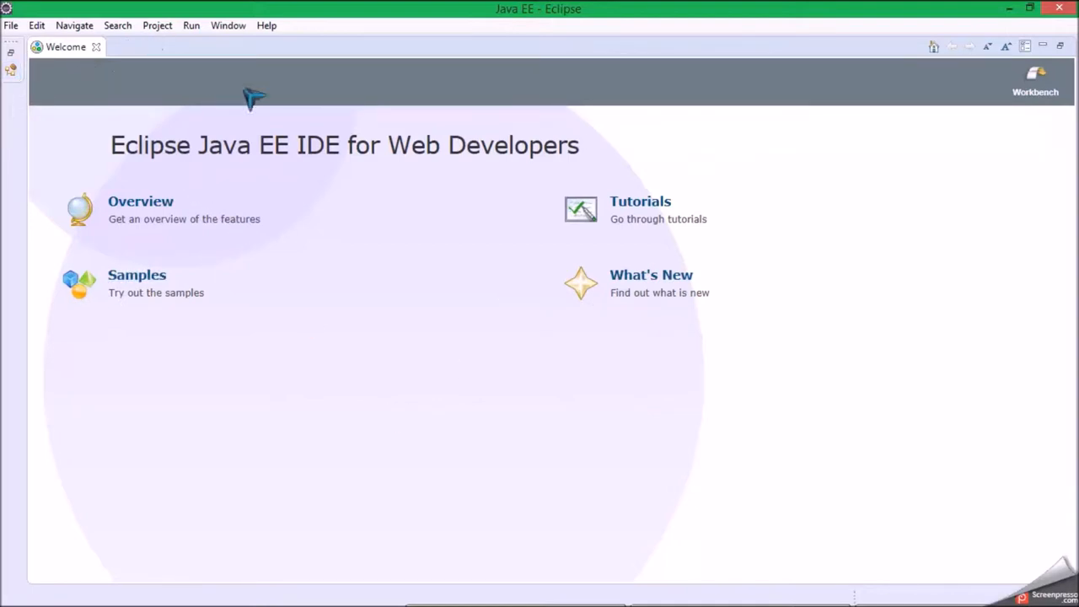
{"action": "mouse_move", "coordinate": [97, 47]}
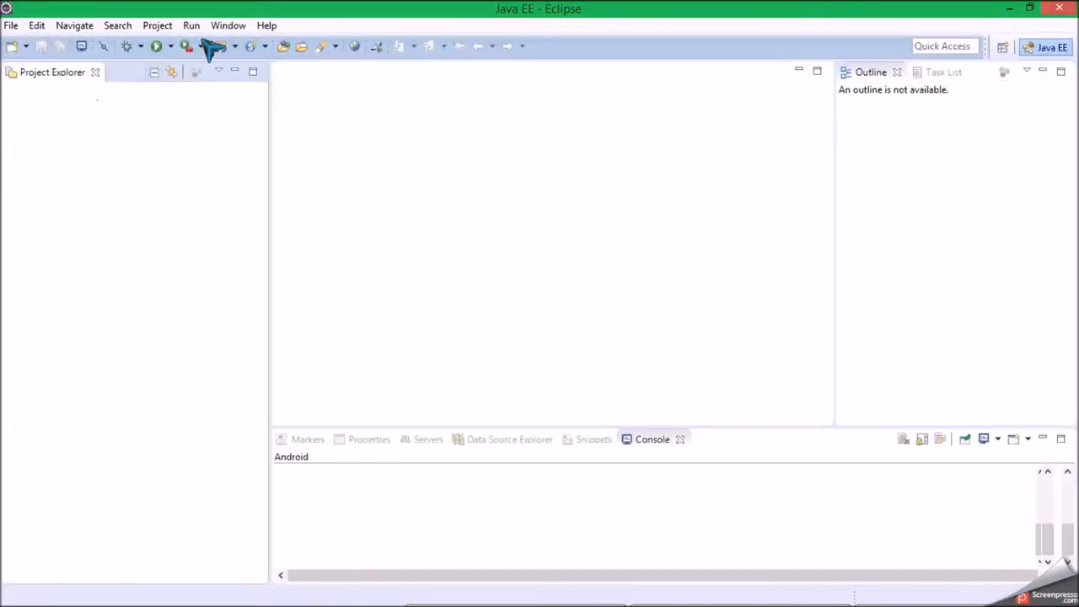
Open Window > Preferences and browse the category tree from Acceleo to XML.
{"action": "left_click", "coordinate": [227, 25]}
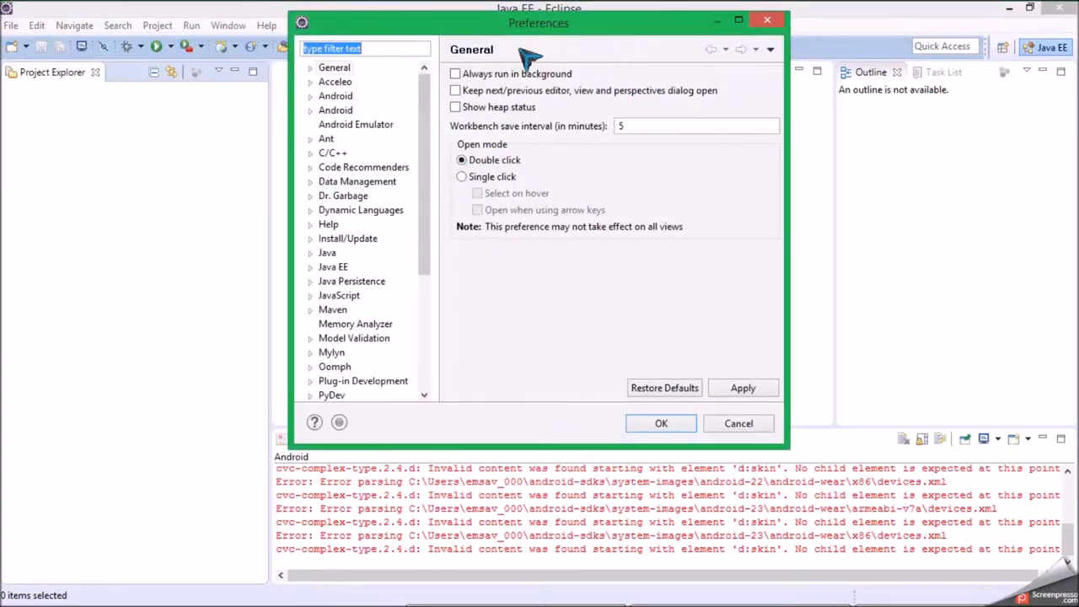
{"action": "mouse_move", "coordinate": [514, 127]}
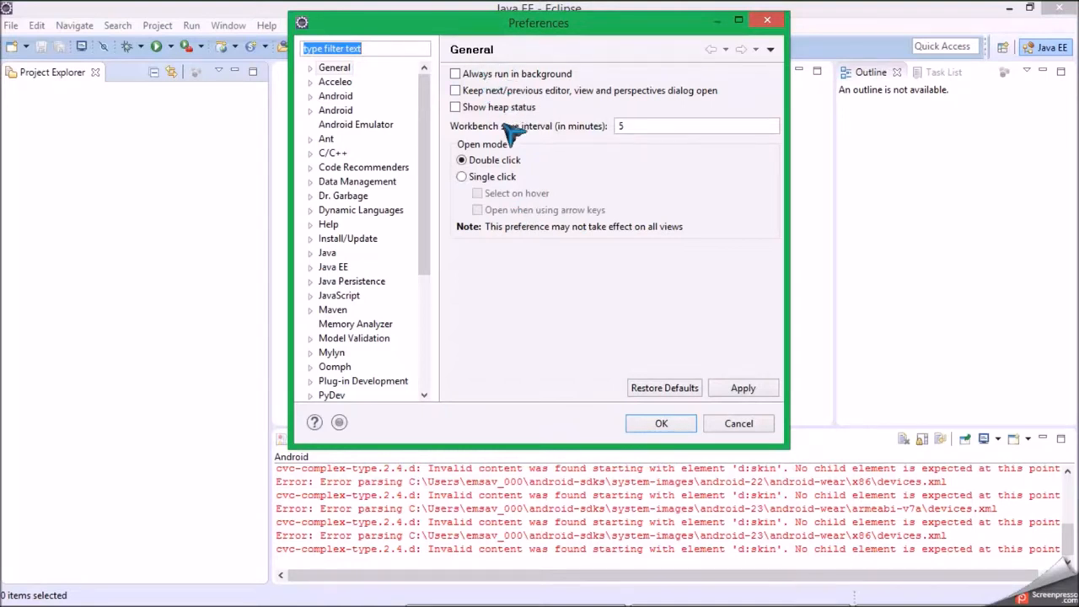
{"action": "mouse_move", "coordinate": [320, 74]}
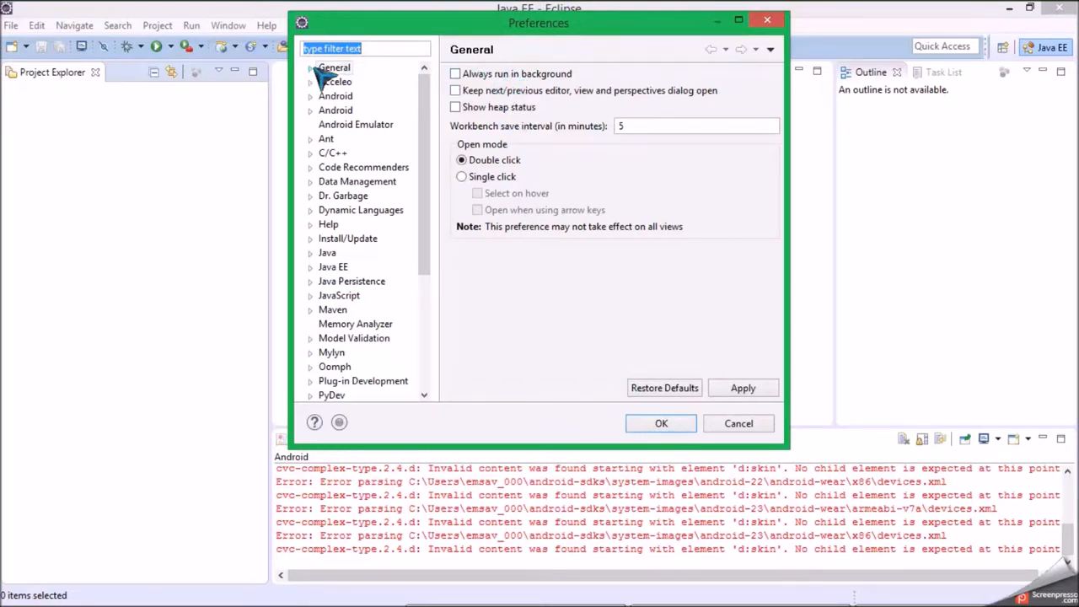
{"action": "mouse_move", "coordinate": [433, 156]}
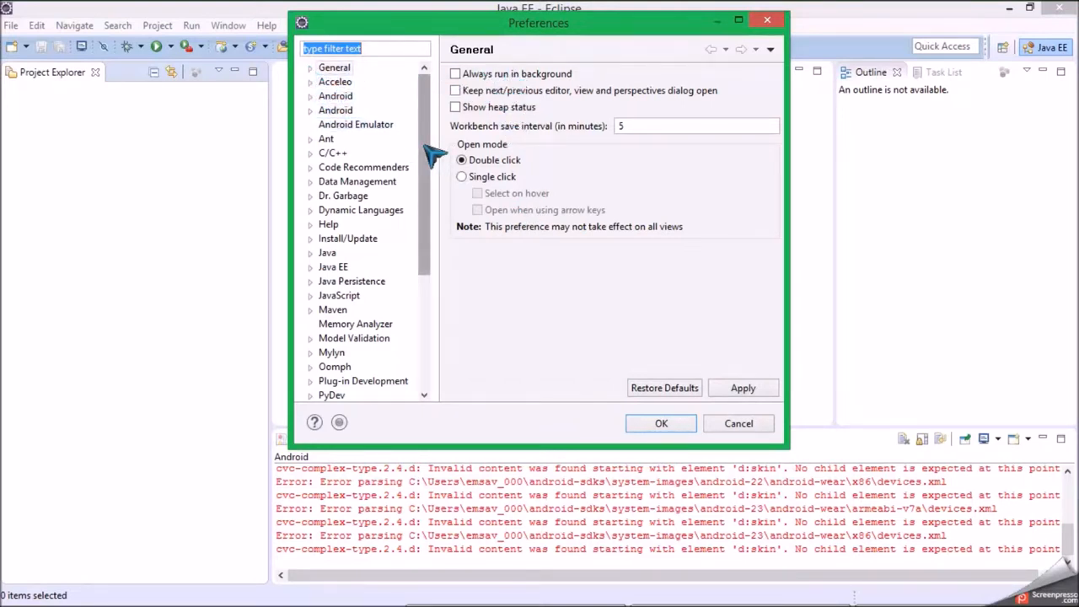
{"action": "scroll", "scroll_direction": "down", "scroll_amount": 3}
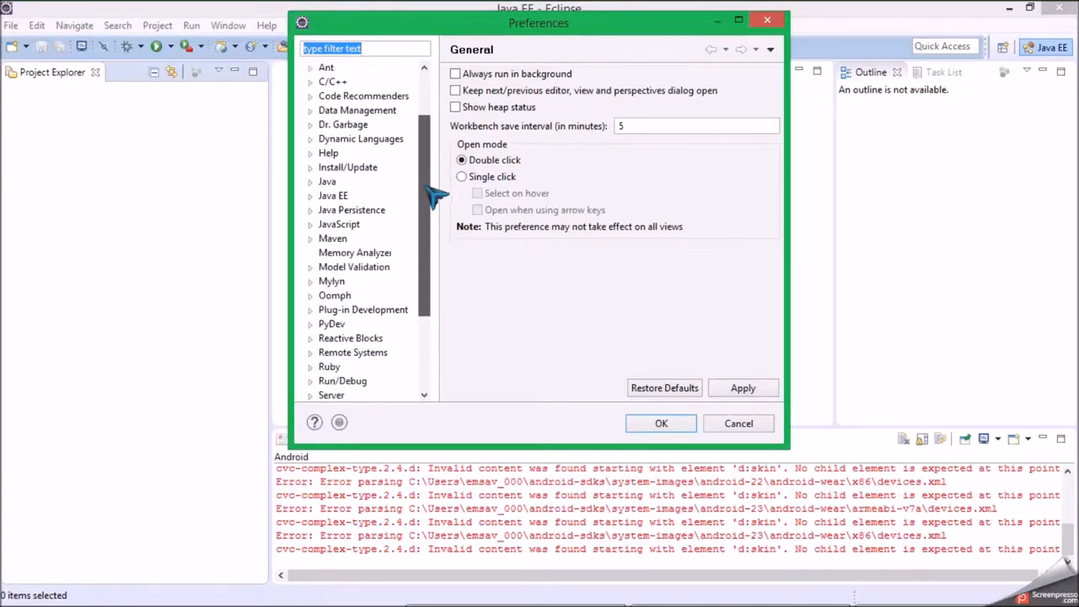
{"action": "scroll", "scroll_direction": "down", "scroll_amount": 3}
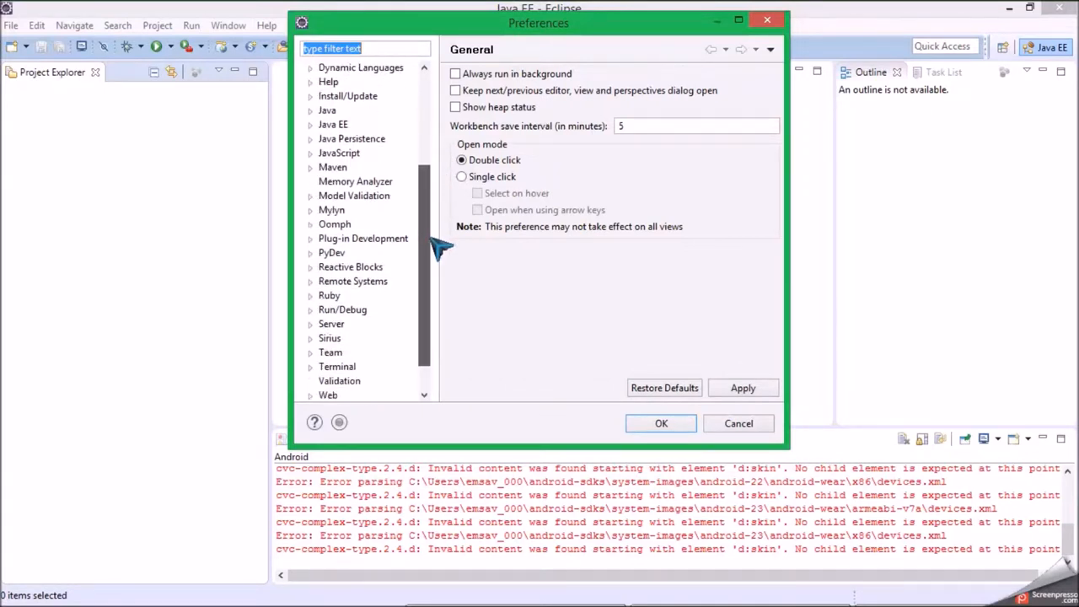
{"action": "scroll", "scroll_direction": "up", "scroll_amount": 3}
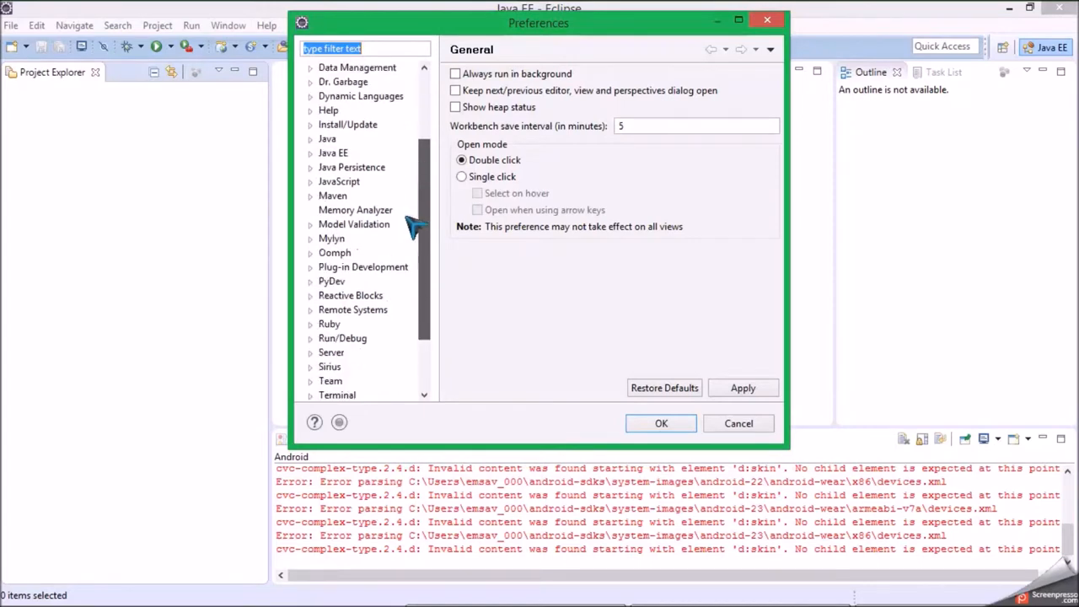
{"action": "scroll", "scroll_direction": "up", "scroll_amount": 3}
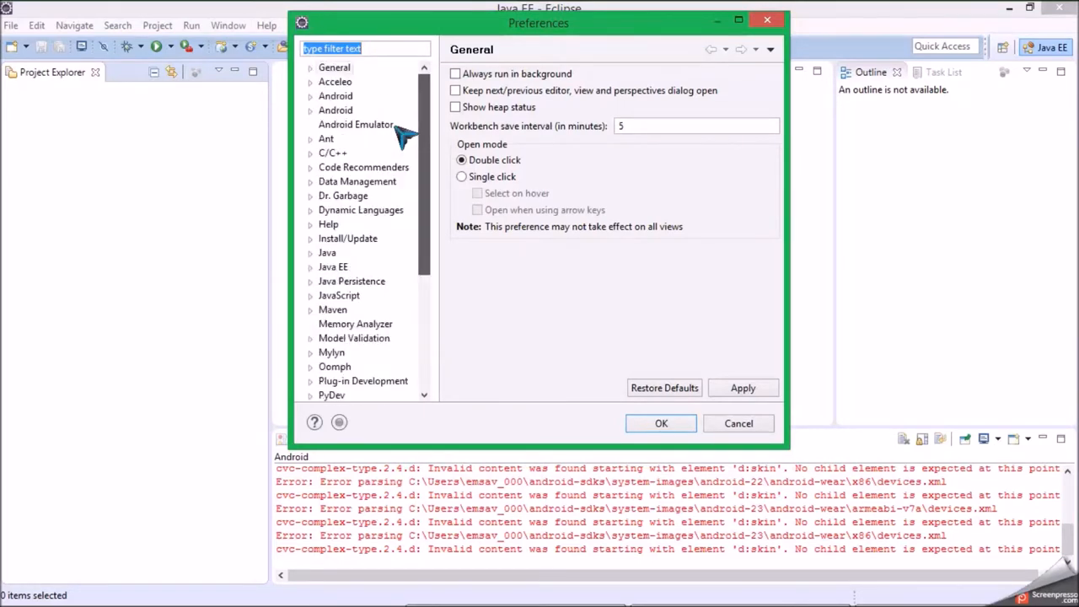
{"action": "scroll", "scroll_direction": "down", "scroll_amount": 3}
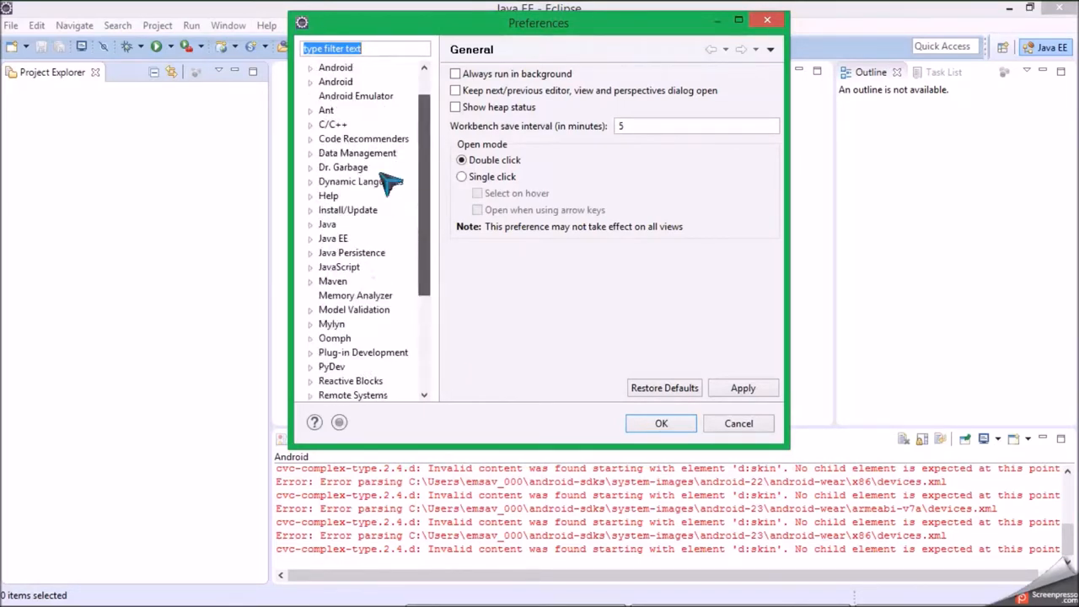
{"action": "scroll", "scroll_direction": "down", "scroll_amount": 3}
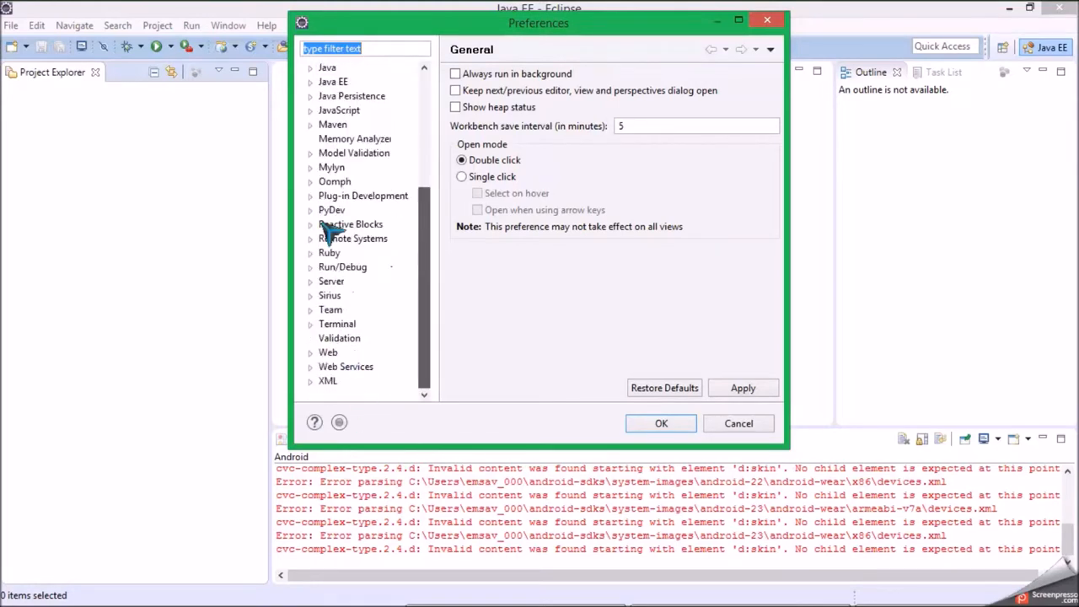
{"action": "scroll", "scroll_direction": "up", "scroll_amount": 3}
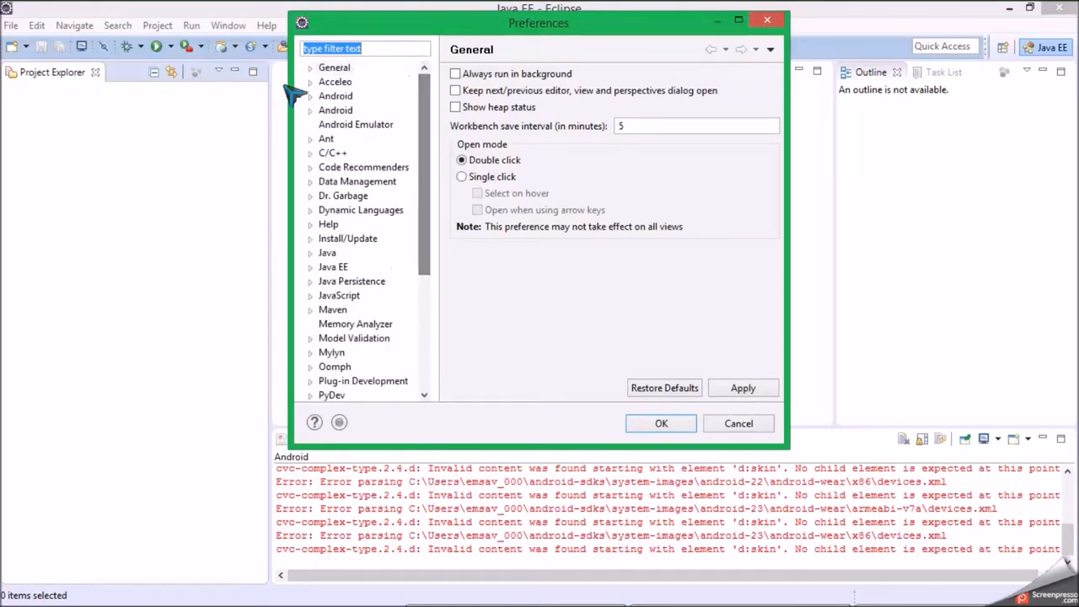
Choose the Dark theme under General > Appearance and apply it.
{"action": "left_click", "coordinate": [333, 67]}
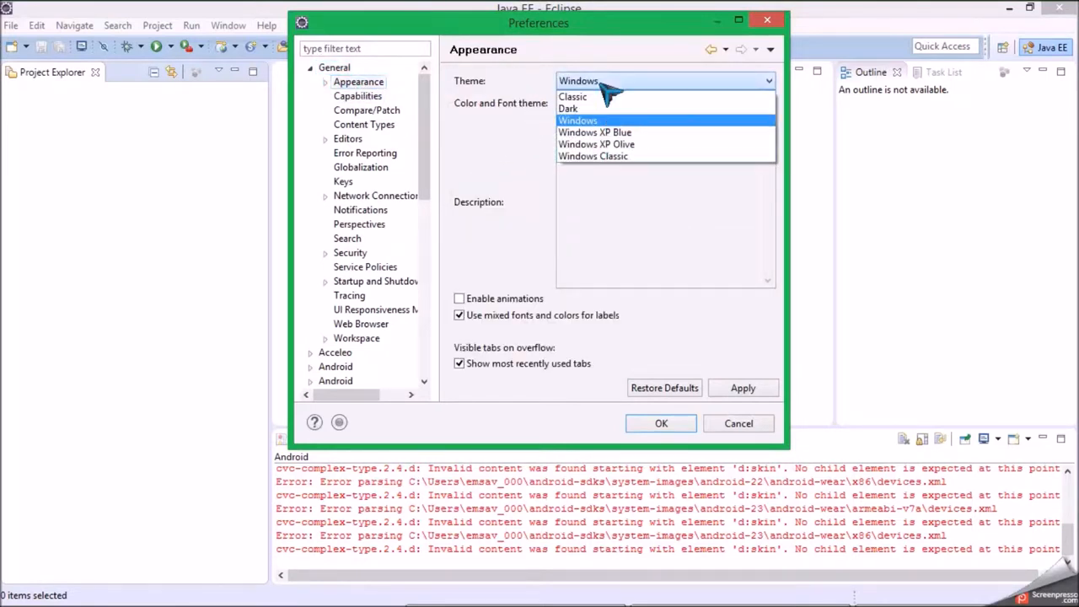
{"action": "mouse_move", "coordinate": [591, 97]}
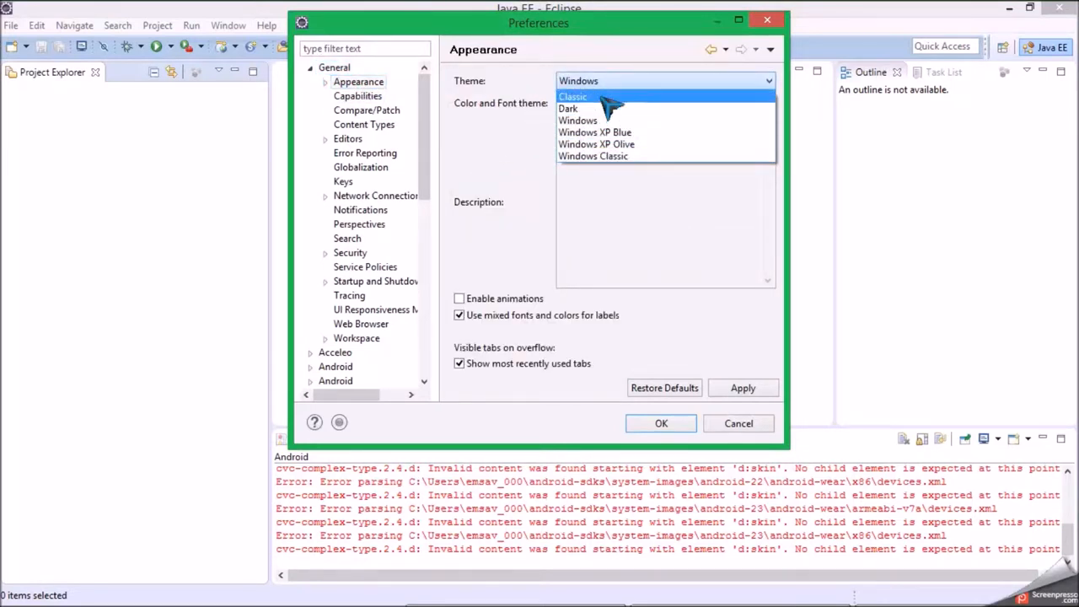
{"action": "left_click", "coordinate": [568, 108]}
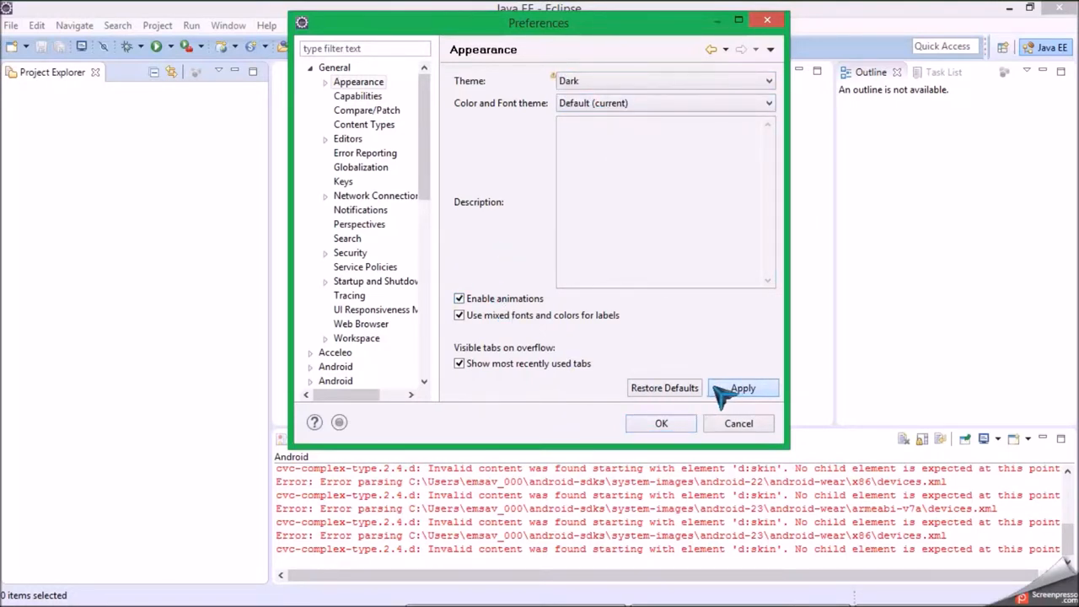
{"action": "mouse_move", "coordinate": [607, 352]}
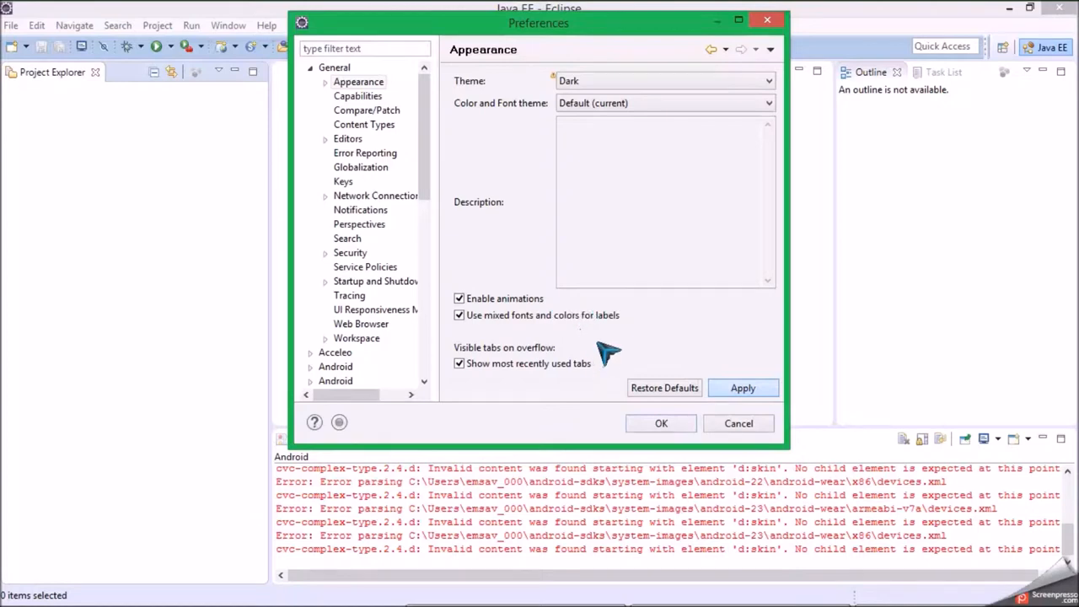
{"action": "left_click", "coordinate": [742, 387]}
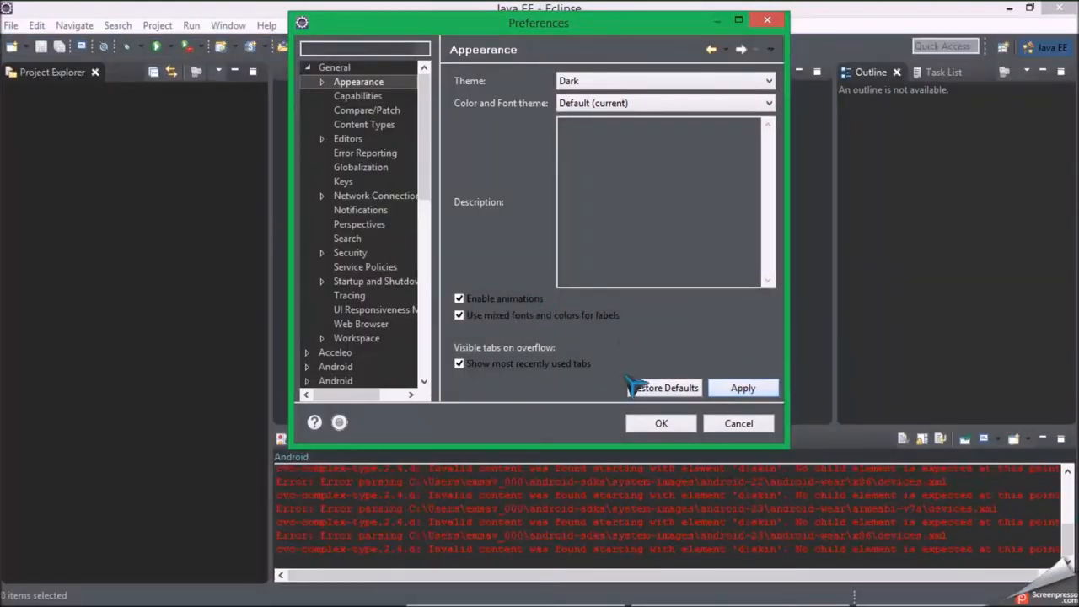
Enable all Capabilities categories, including Development and Terminal.
{"action": "left_click", "coordinate": [358, 95]}
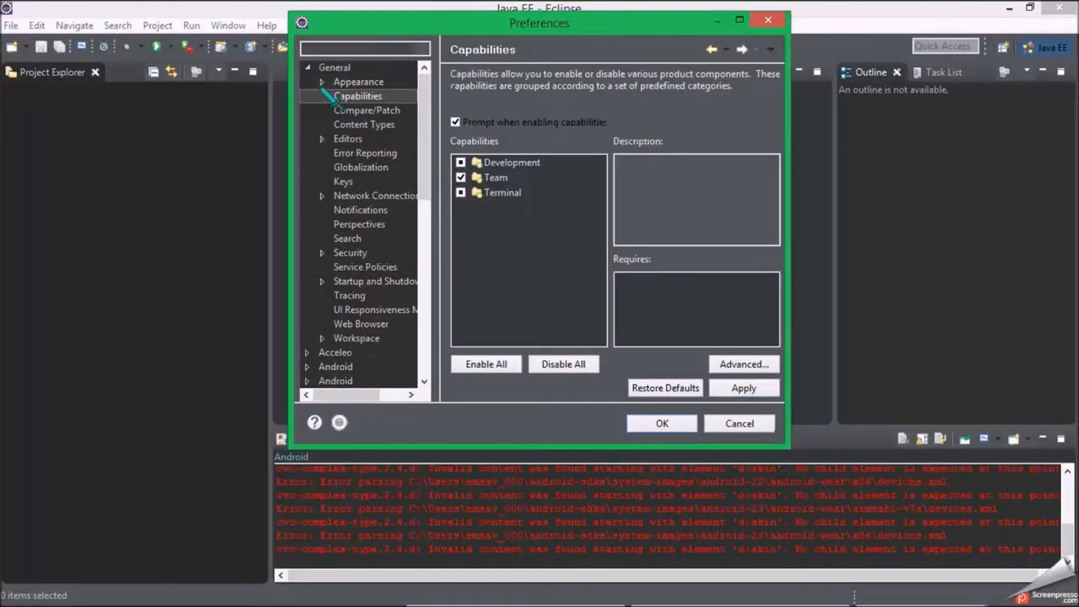
{"action": "left_click", "coordinate": [460, 162]}
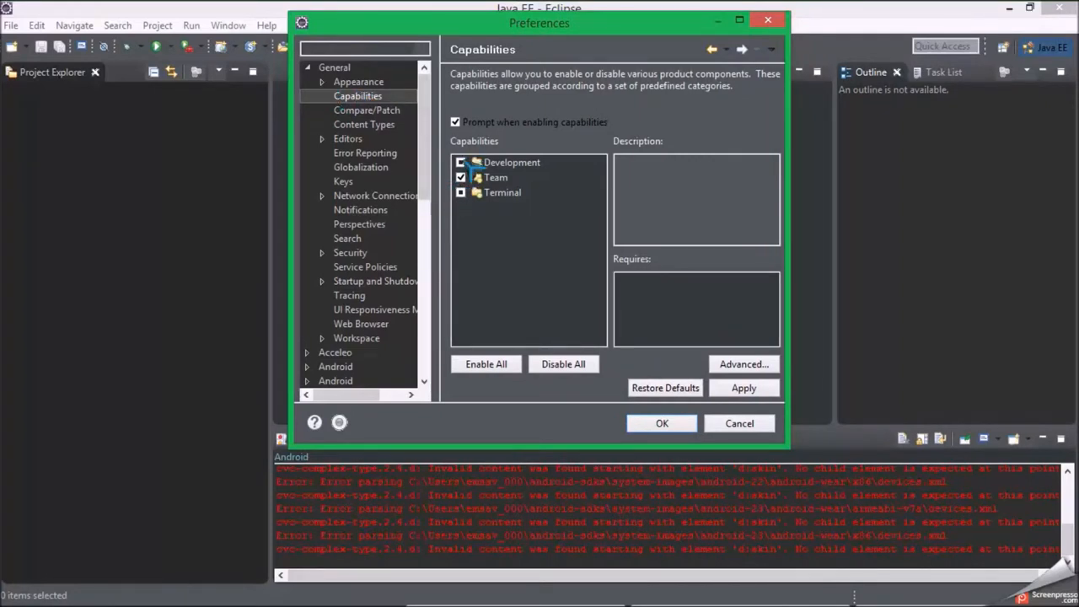
{"action": "left_click", "coordinate": [485, 363]}
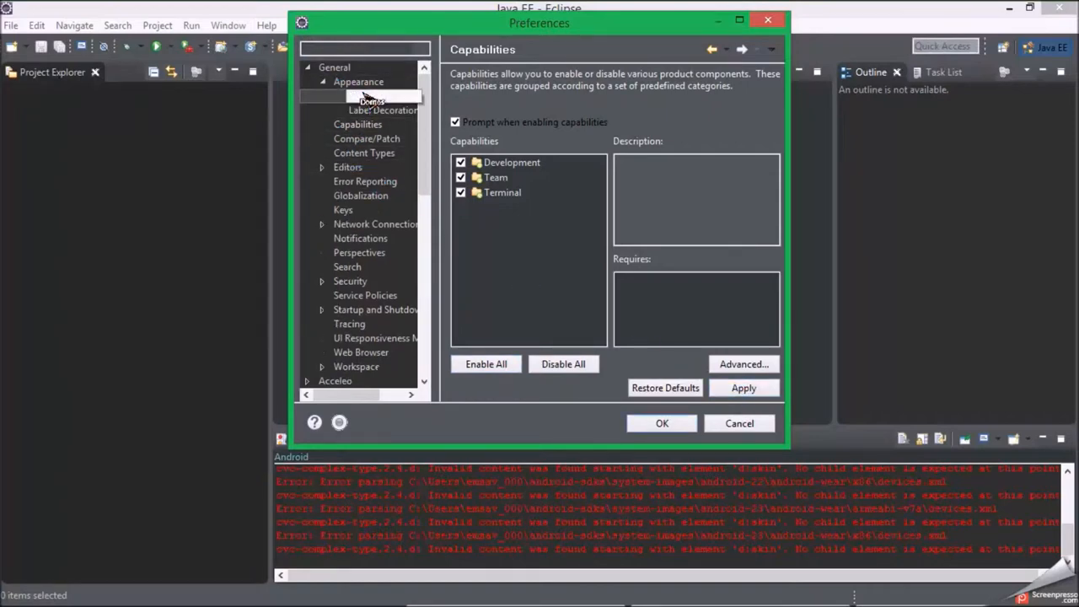
Browse Label Decorations, then the Compare/Patch Text Compare settings and preview.
{"action": "left_click", "coordinate": [383, 109]}
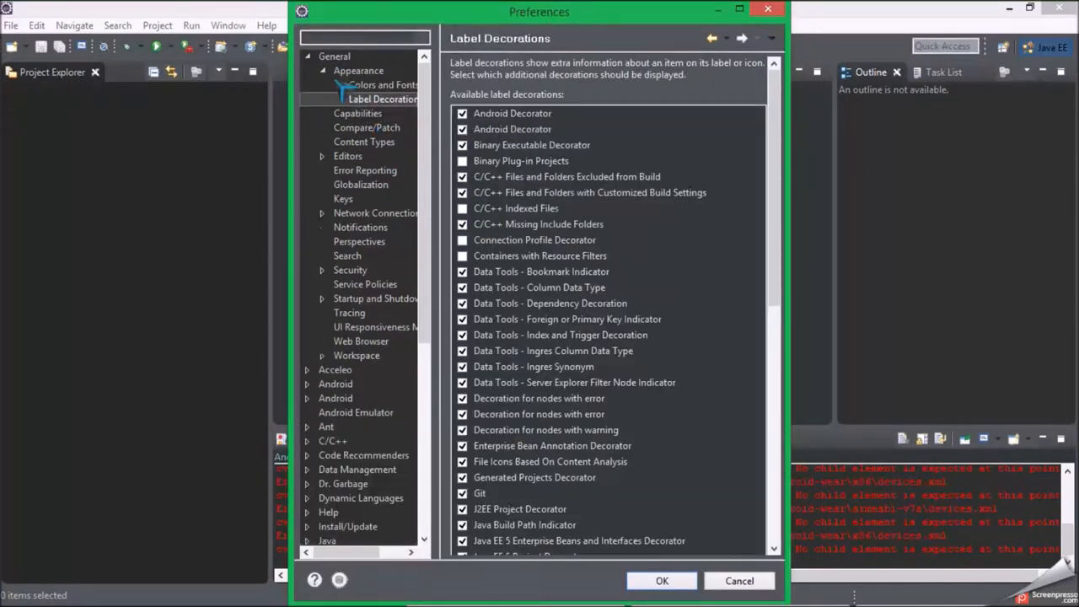
{"action": "left_click", "coordinate": [358, 70]}
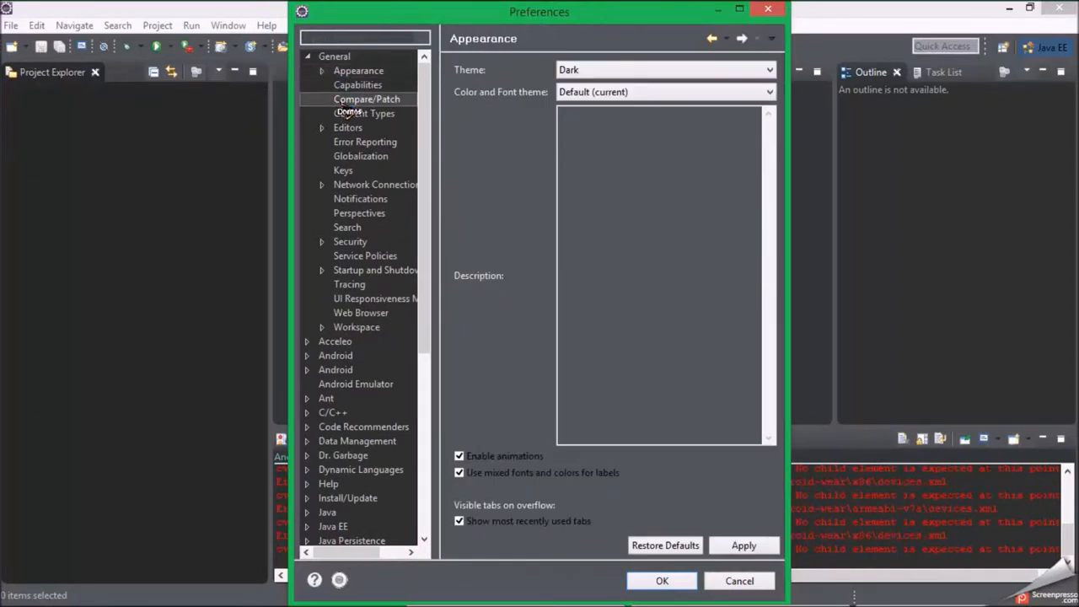
{"action": "left_click", "coordinate": [366, 99]}
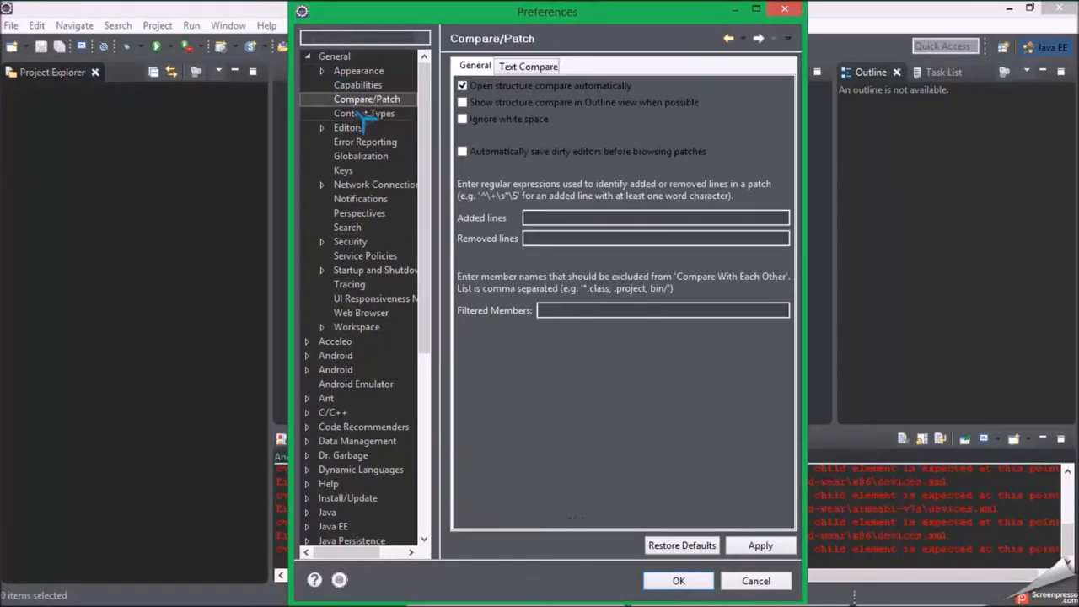
{"action": "mouse_move", "coordinate": [364, 122]}
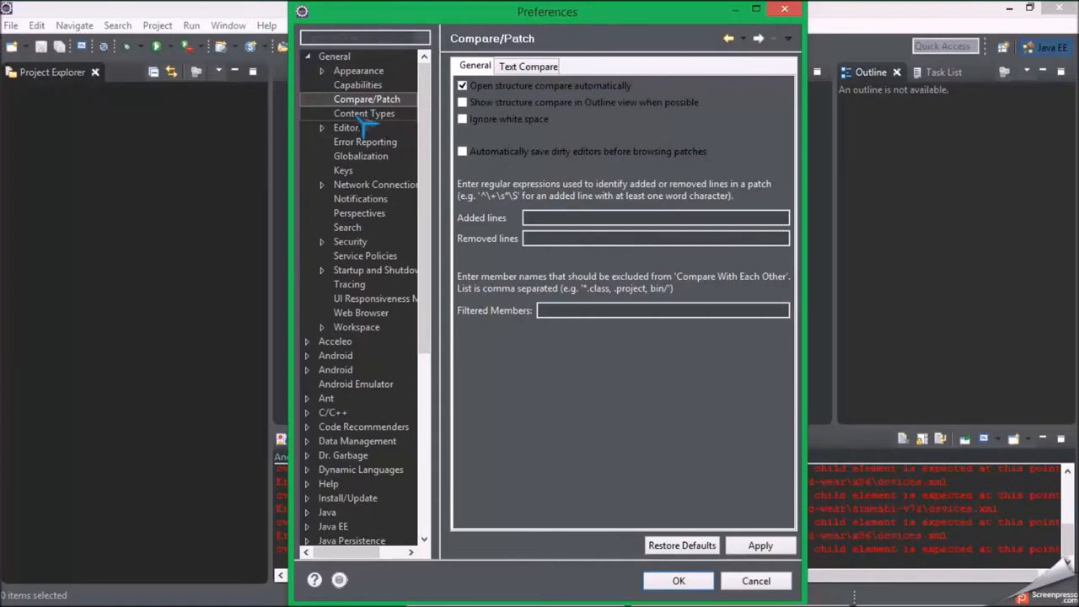
{"action": "left_click", "coordinate": [528, 65]}
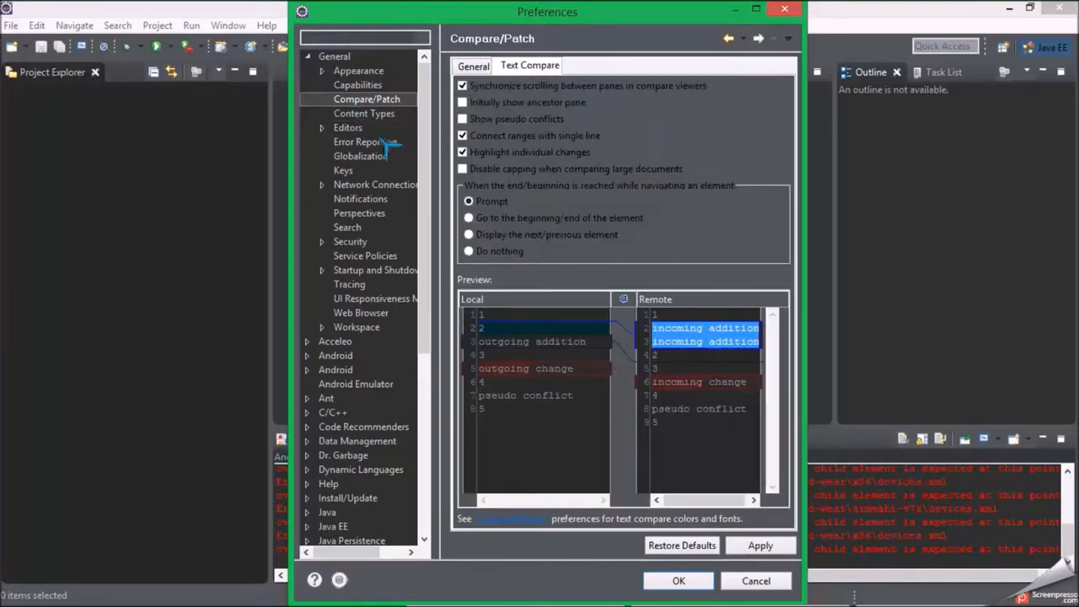
{"action": "mouse_move", "coordinate": [363, 139]}
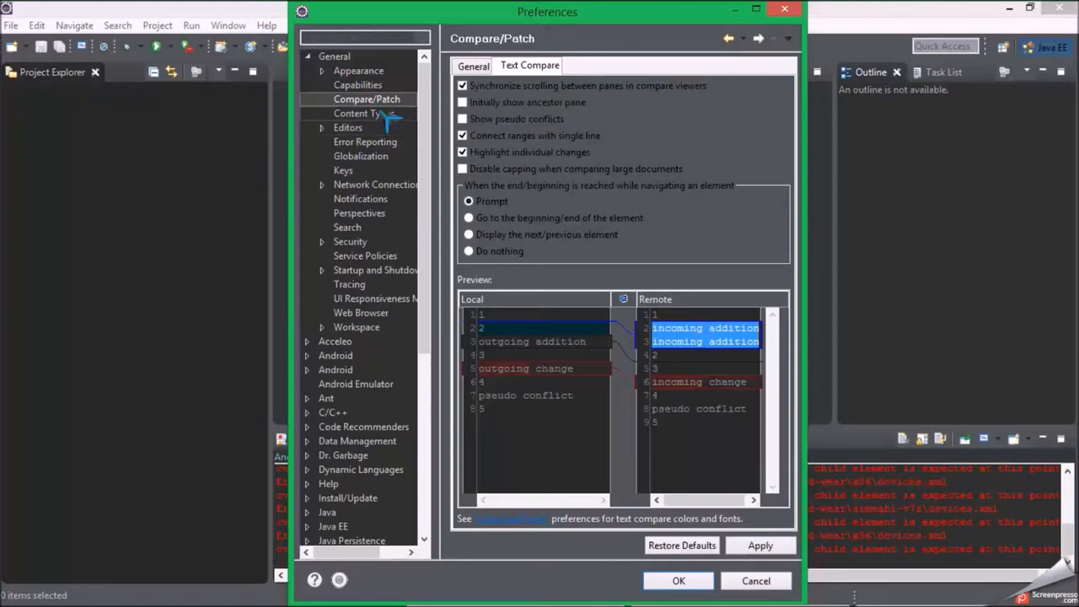
Browse the Content Types and Editors pages, then scroll the Perspectives list.
{"action": "left_click", "coordinate": [364, 113]}
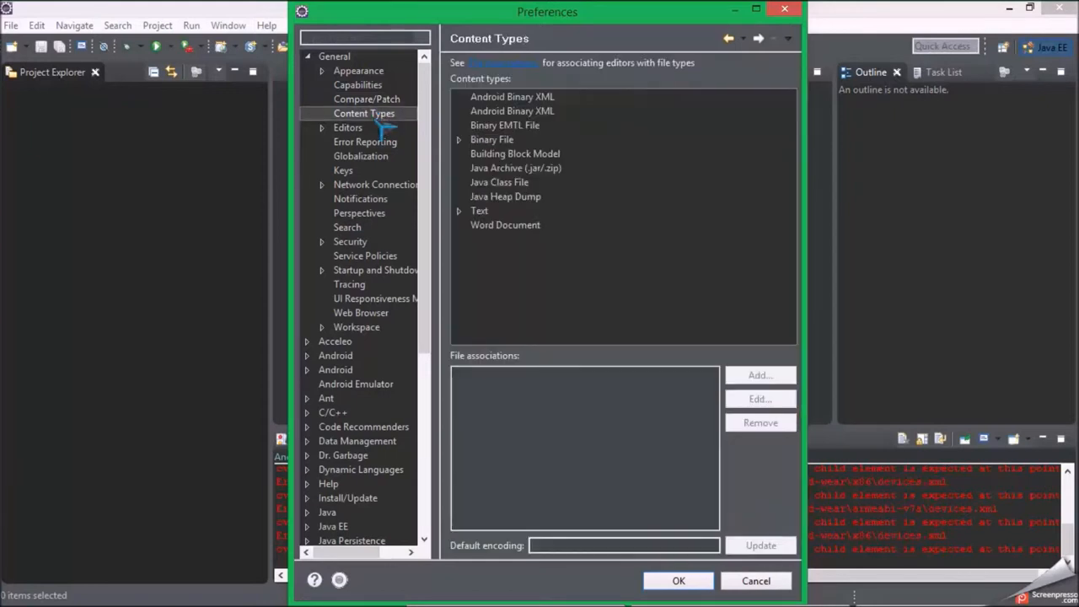
{"action": "mouse_move", "coordinate": [365, 141]}
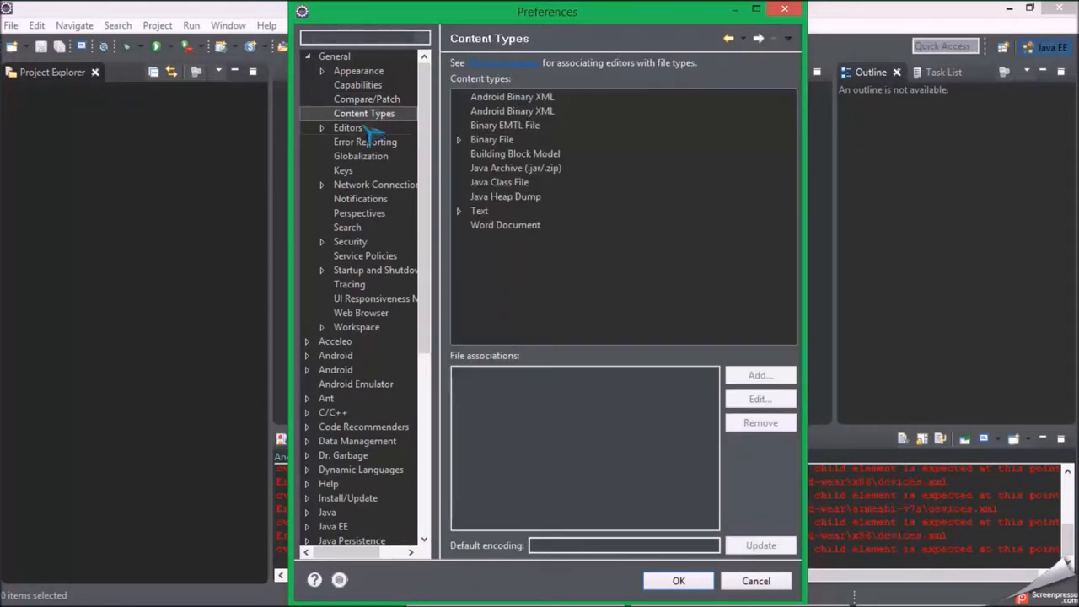
{"action": "left_click", "coordinate": [322, 127]}
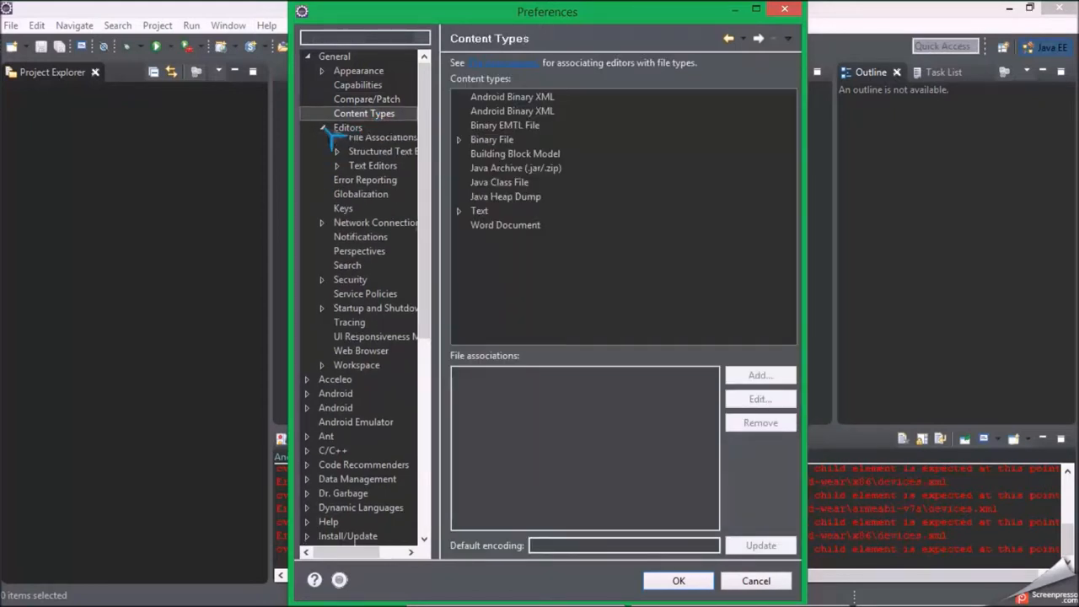
{"action": "left_click", "coordinate": [322, 126]}
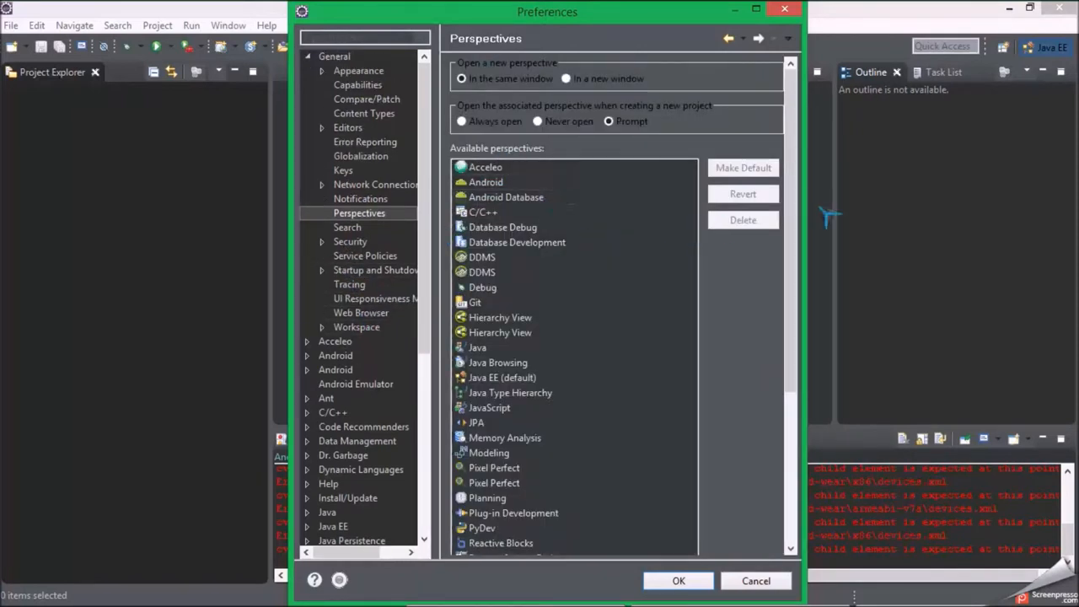
{"action": "scroll", "scroll_direction": "down", "scroll_amount": 3}
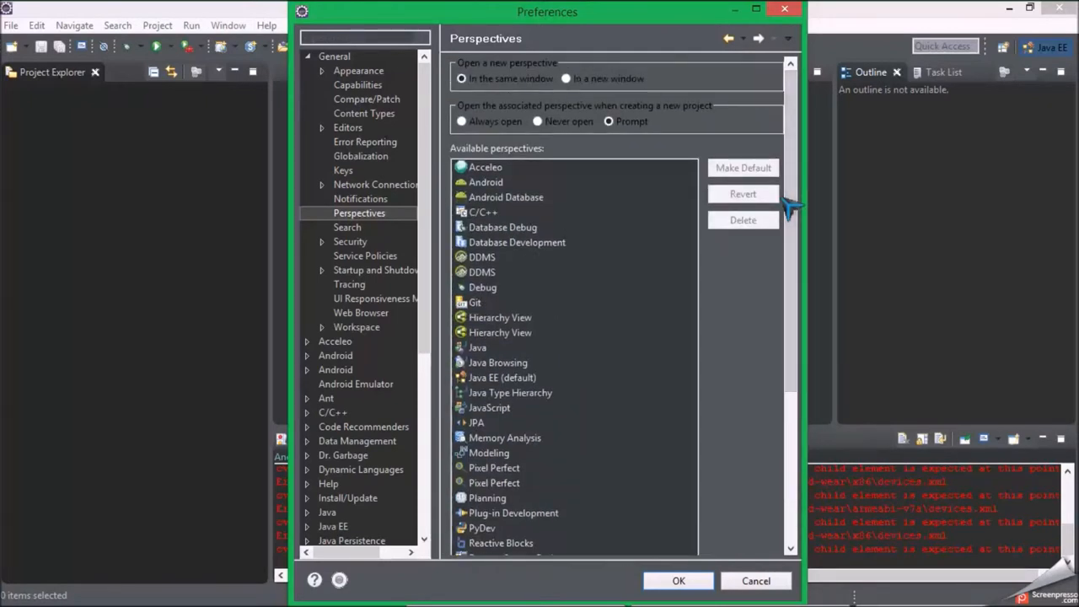
{"action": "mouse_move", "coordinate": [799, 207]}
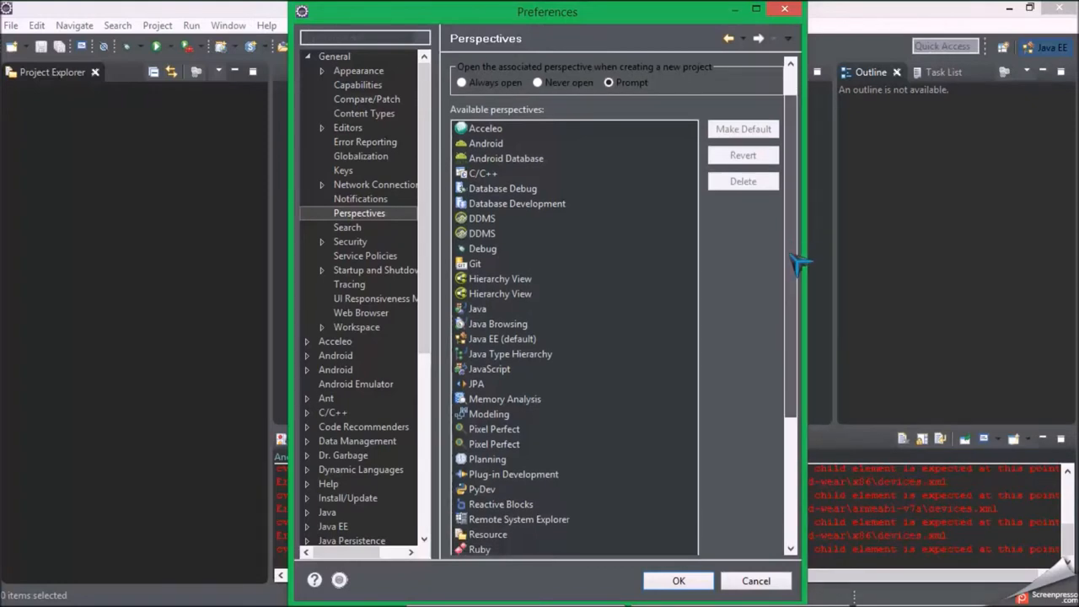
{"action": "mouse_move", "coordinate": [493, 324]}
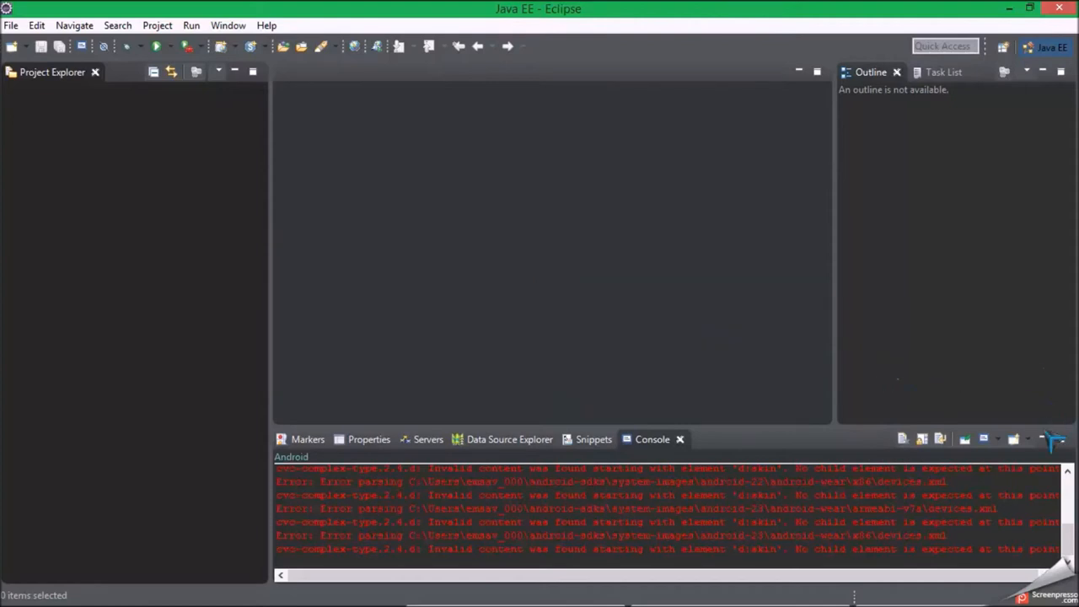
Switch the workbench to the Java perspective.
{"action": "left_click", "coordinate": [1004, 48]}
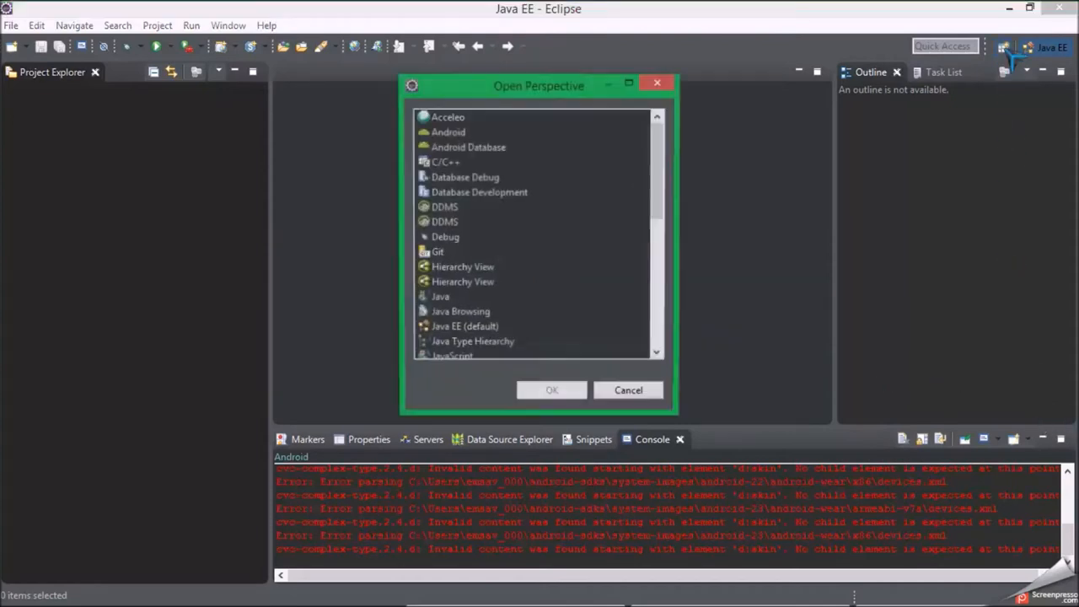
{"action": "left_click", "coordinate": [440, 298]}
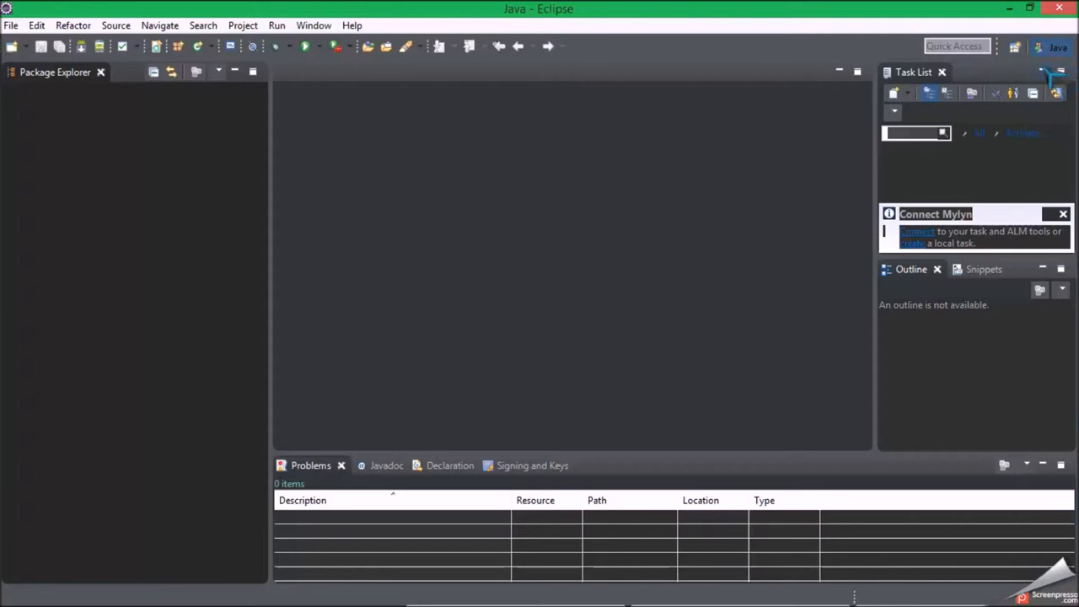
Minimize the Task List, Outline, Problems and Package Explorer views.
{"action": "left_click", "coordinate": [942, 71]}
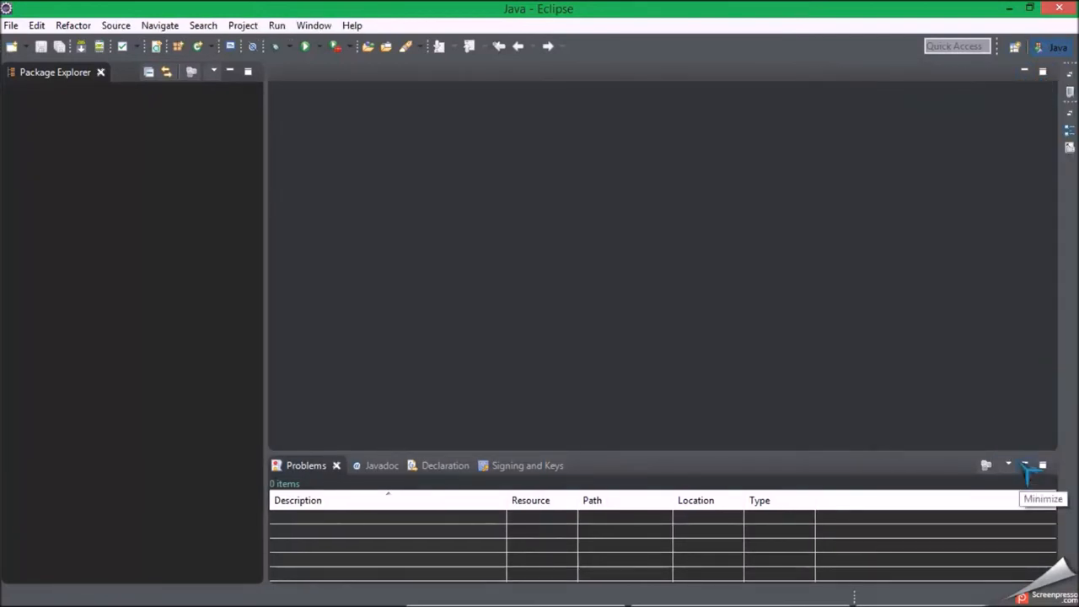
{"action": "left_click", "coordinate": [1026, 464]}
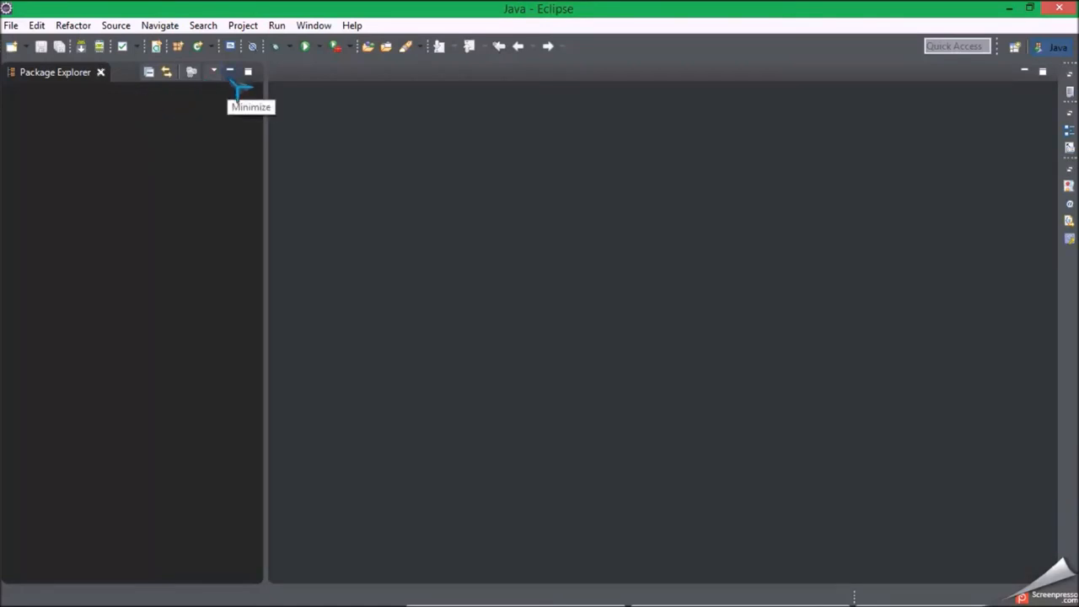
{"action": "left_click", "coordinate": [229, 72]}
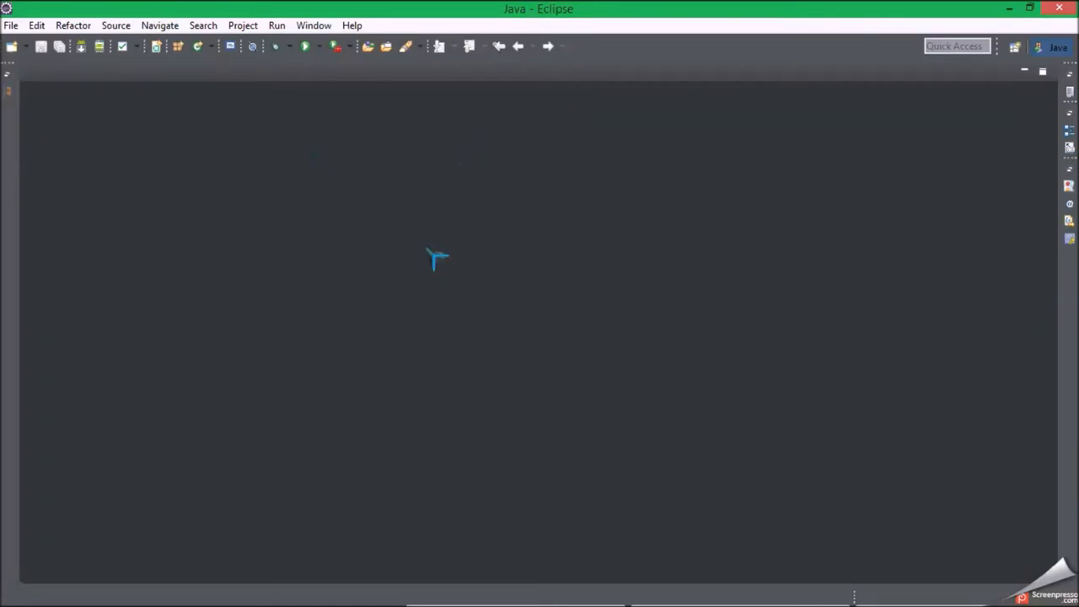
{"action": "mouse_move", "coordinate": [240, 59]}
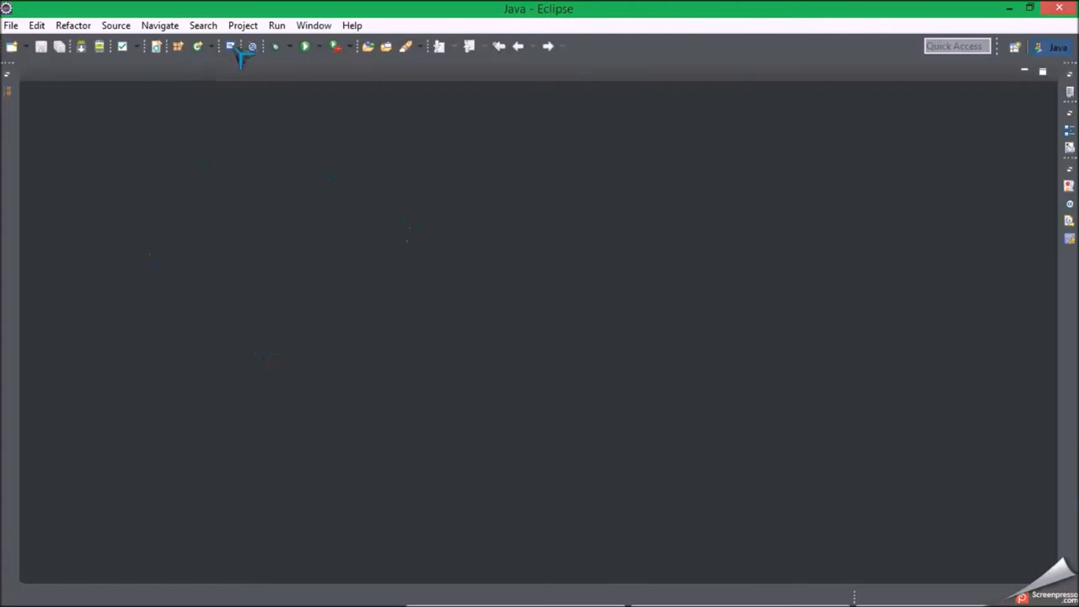
{"action": "mouse_move", "coordinate": [438, 68]}
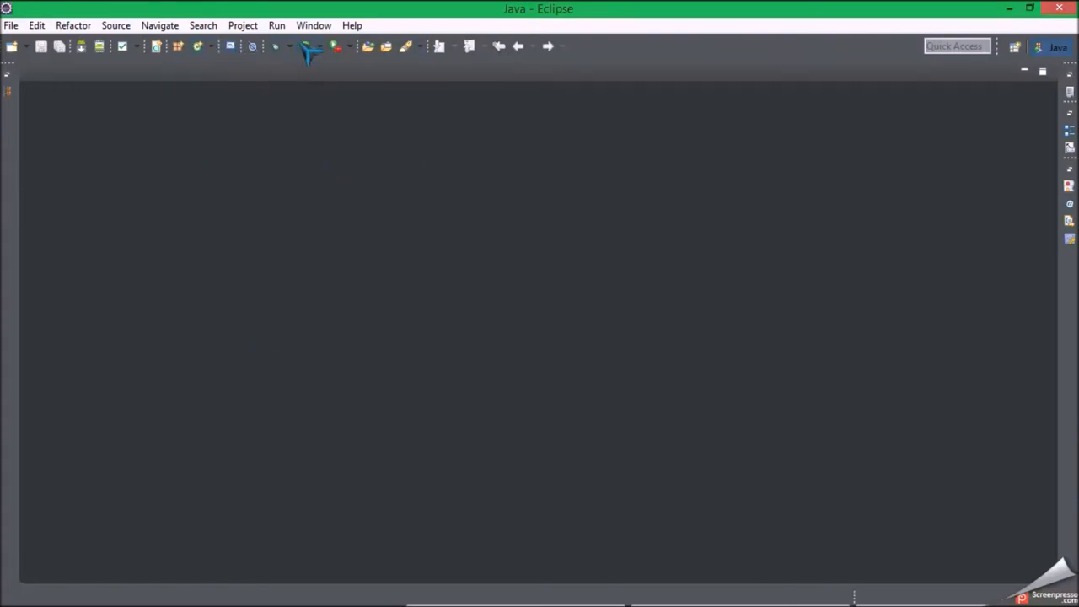
{"action": "mouse_move", "coordinate": [311, 46]}
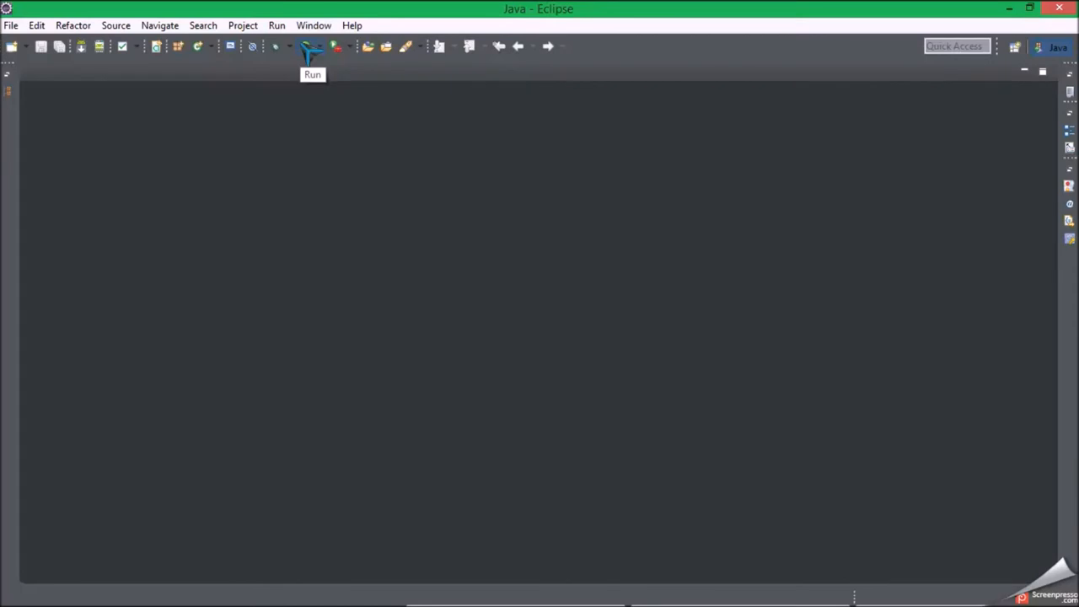
{"action": "left_click", "coordinate": [11, 25]}
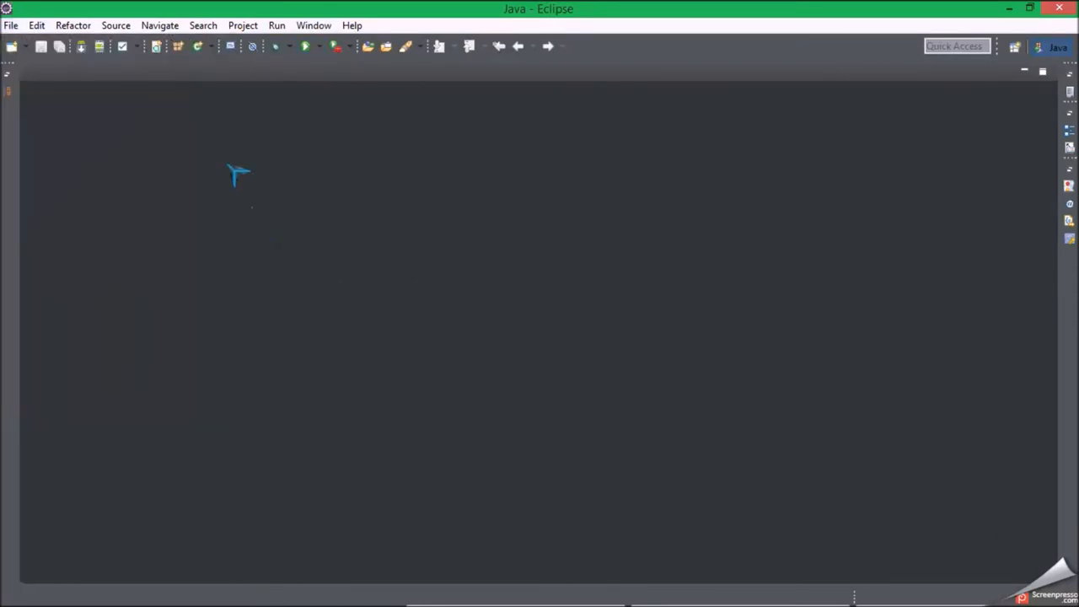
{"action": "mouse_move", "coordinate": [356, 192]}
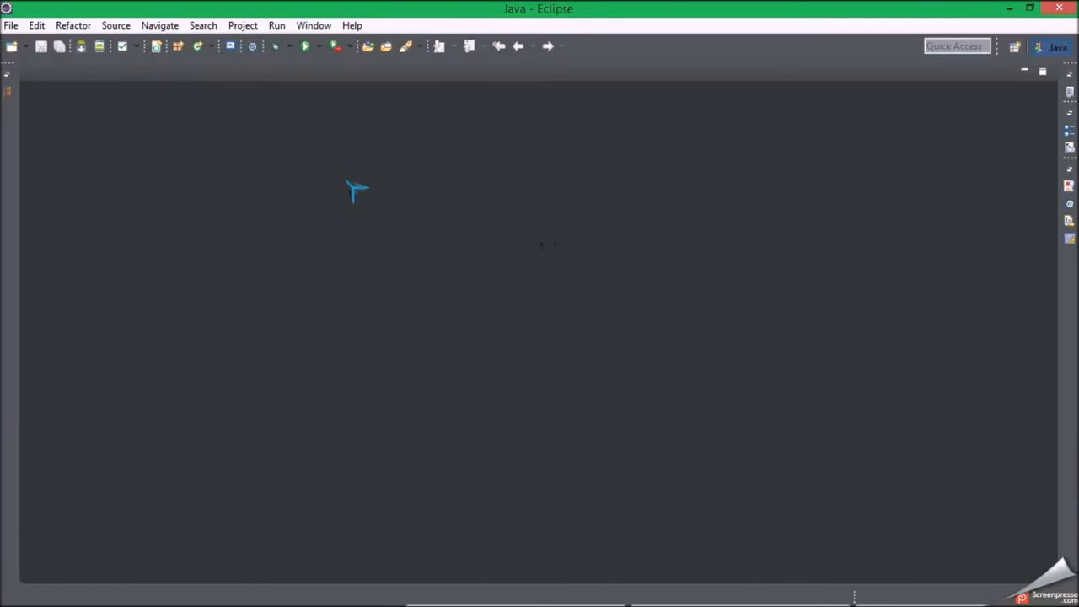
{"action": "mouse_move", "coordinate": [342, 241]}
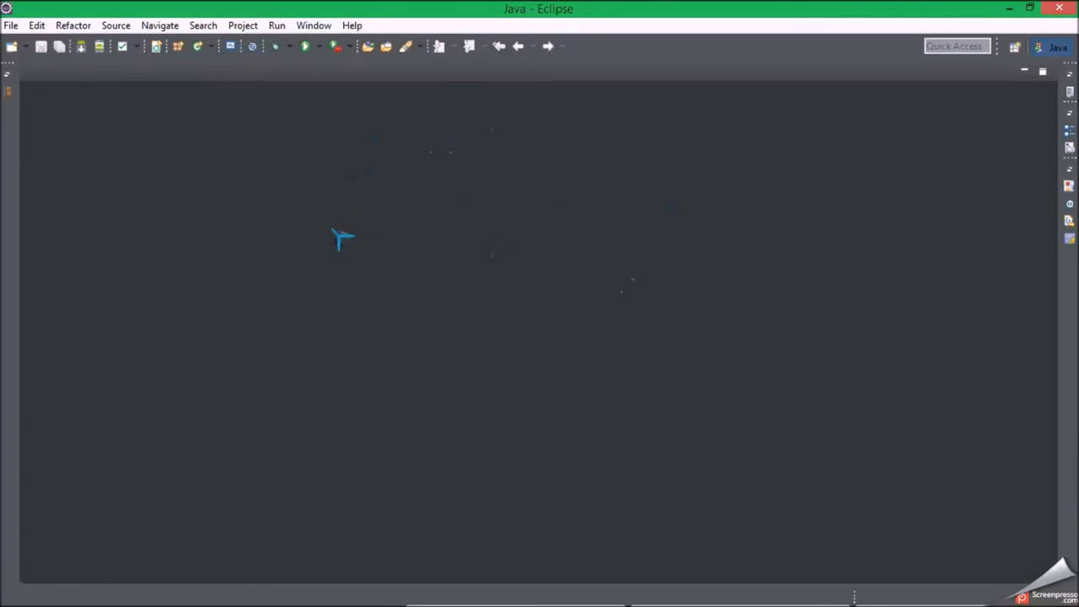
{"action": "mouse_move", "coordinate": [139, 187]}
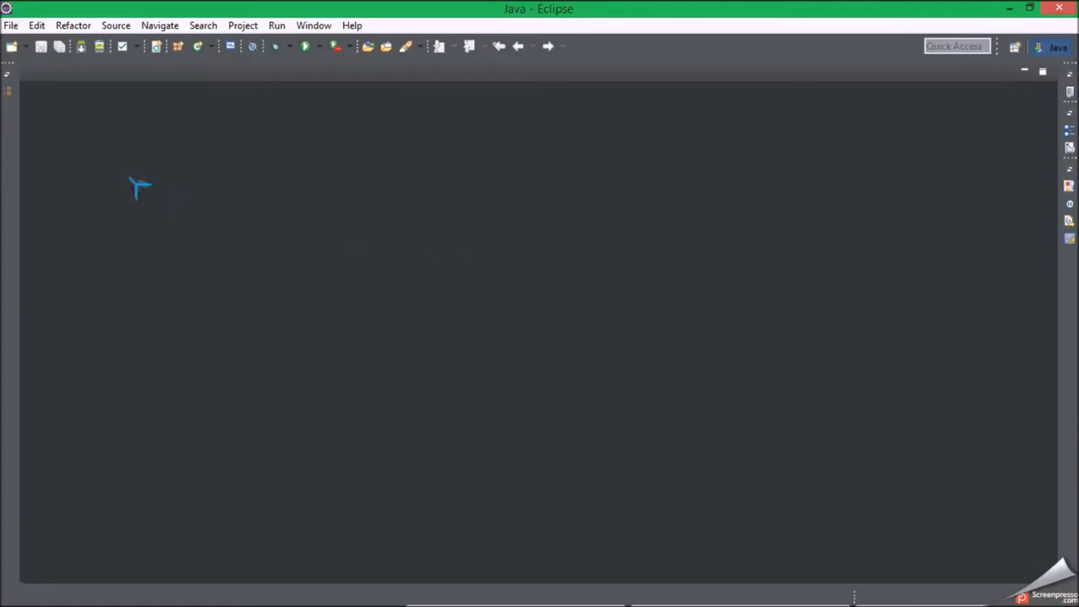
{"action": "mouse_move", "coordinate": [202, 46]}
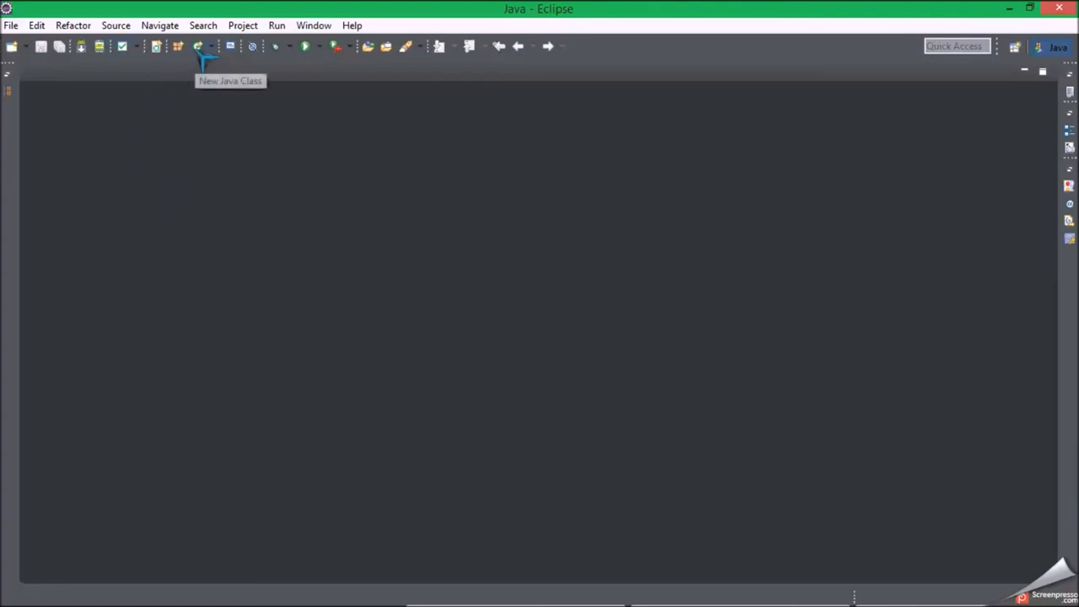
{"action": "mouse_move", "coordinate": [17, 53]}
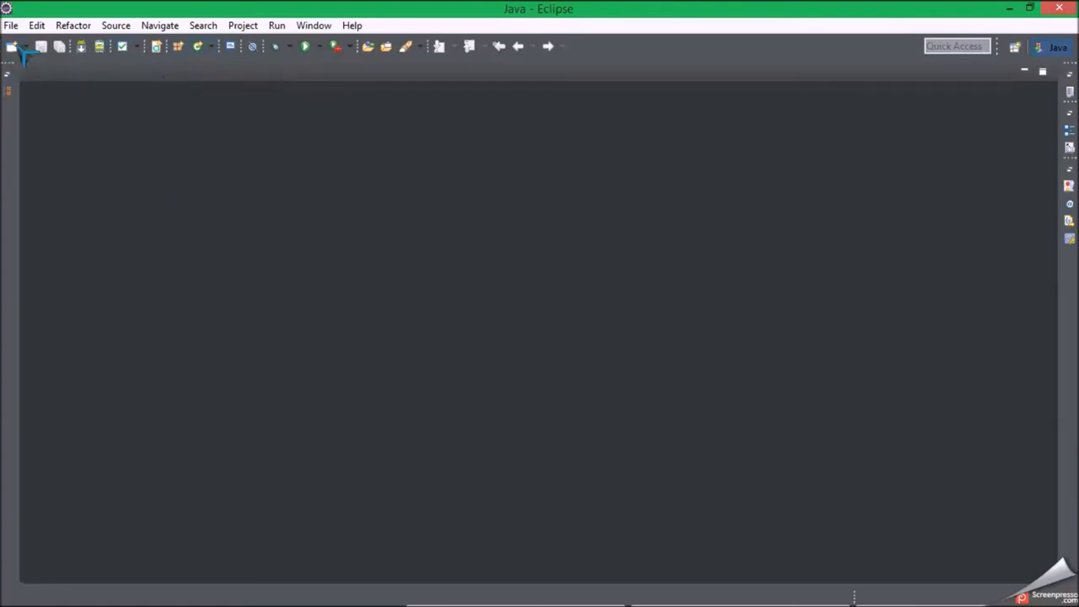